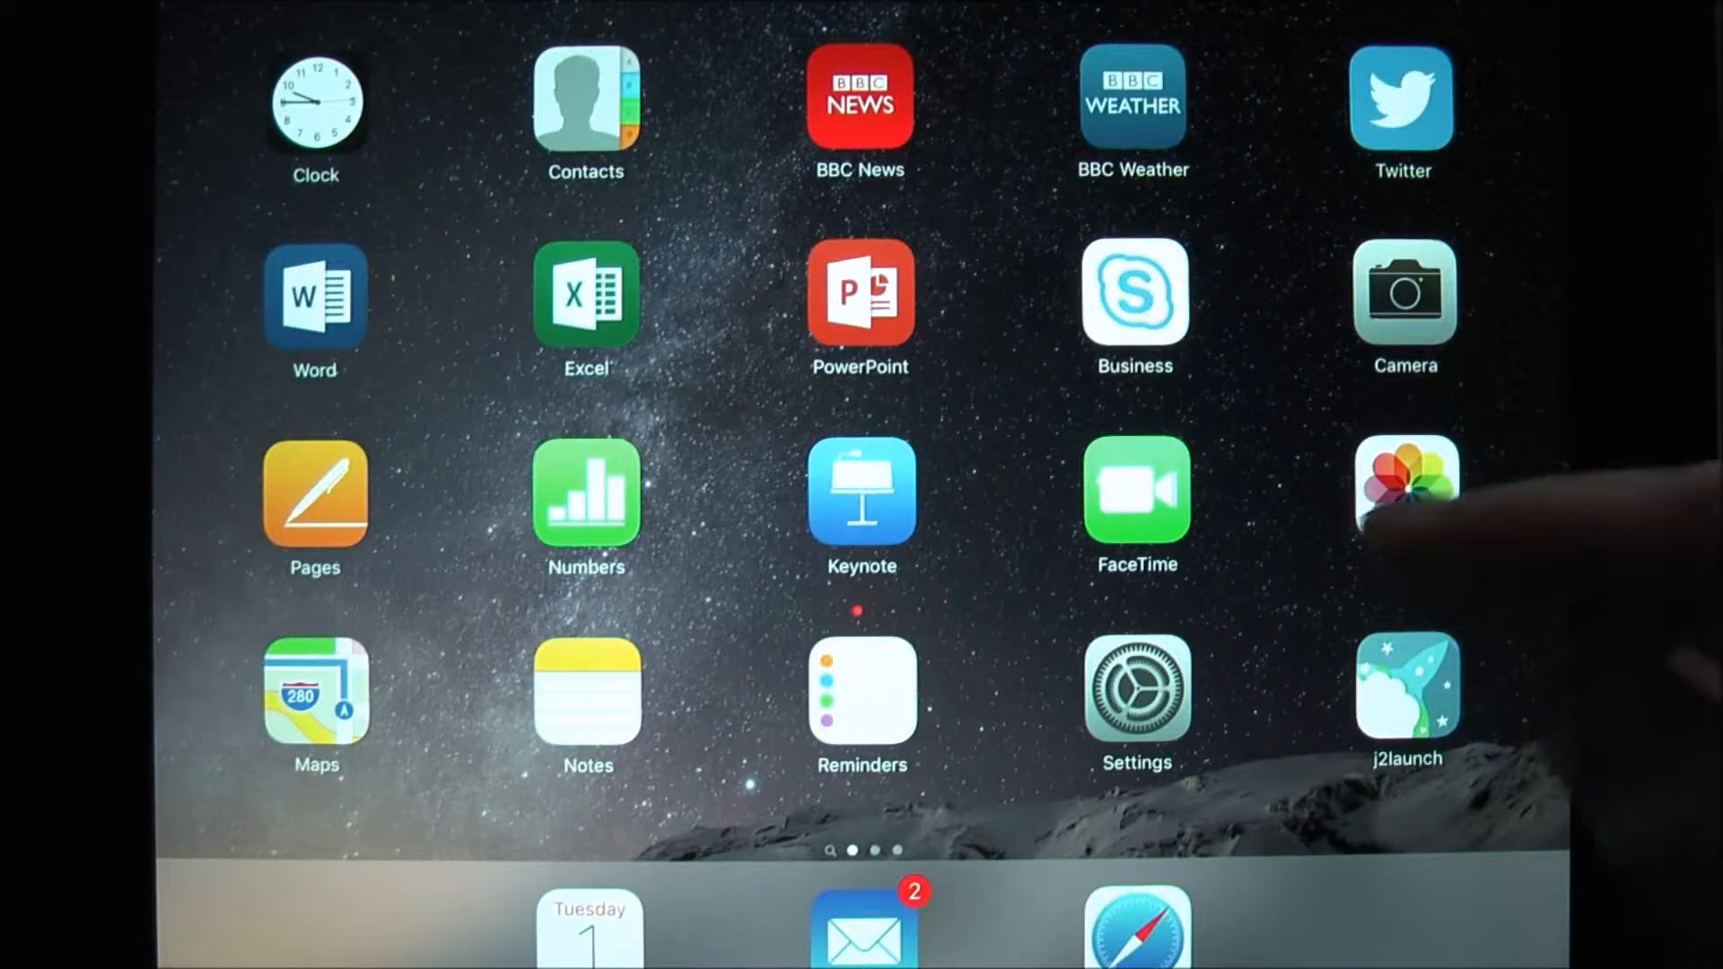
Check j2launch's app permissions in Settings, then launch j2launch to reach the Hwb login page
click(1134, 692)
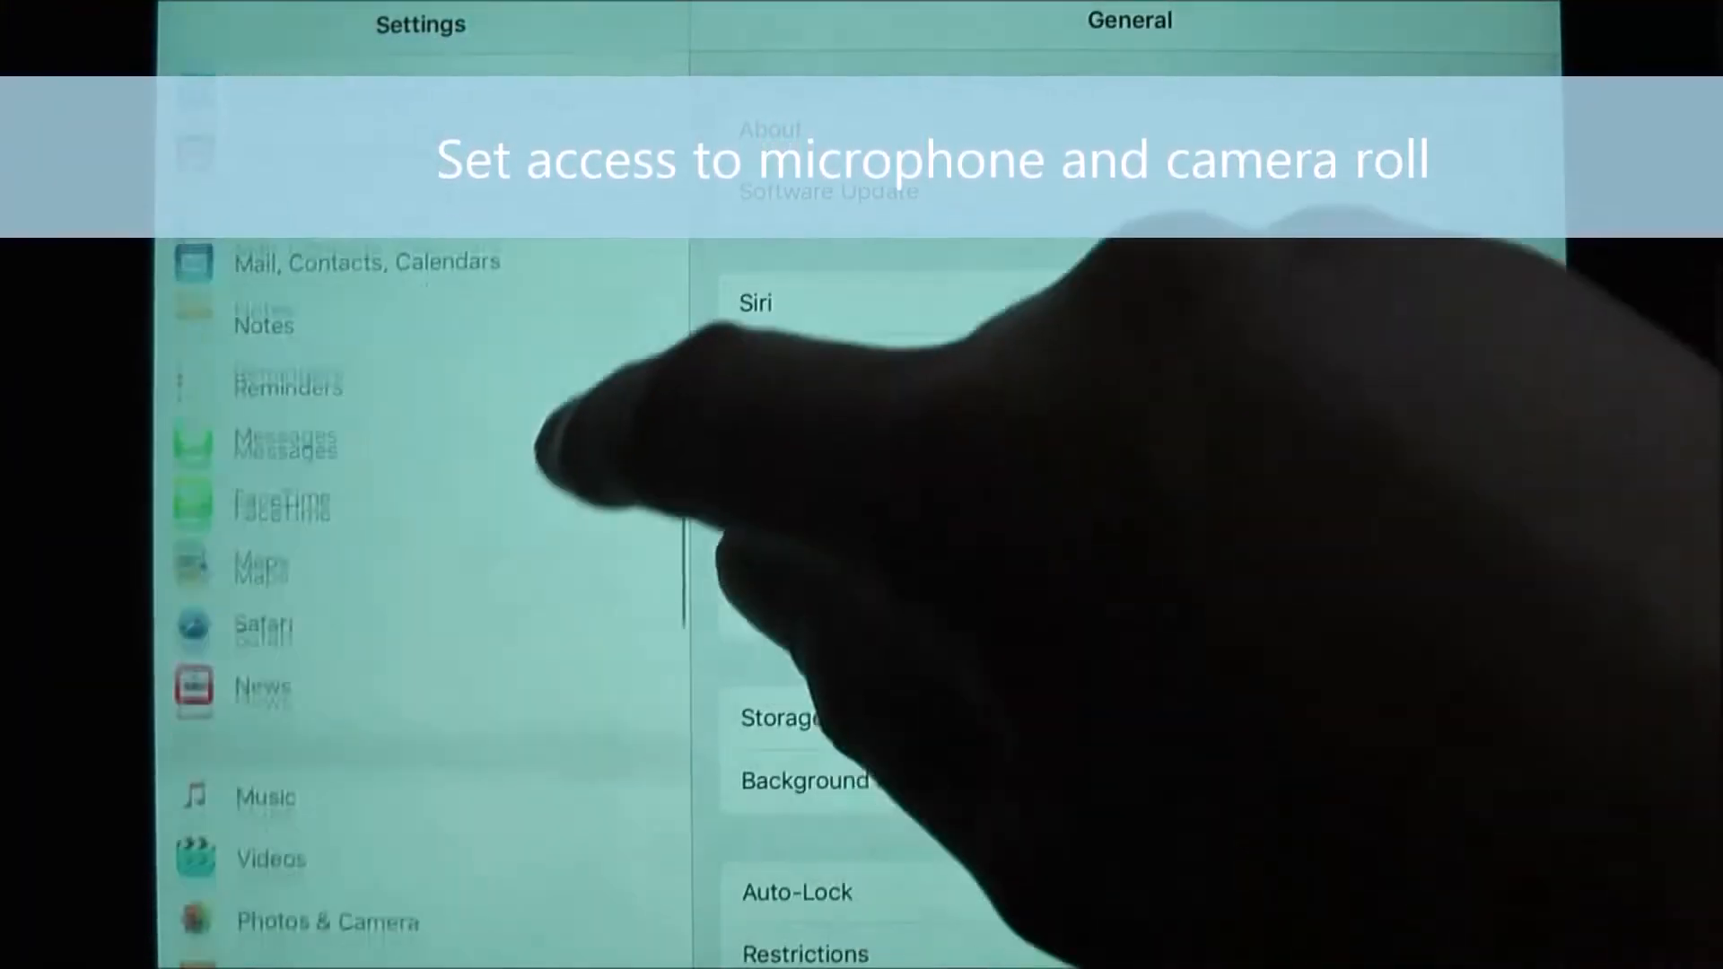
scroll(down, 3)
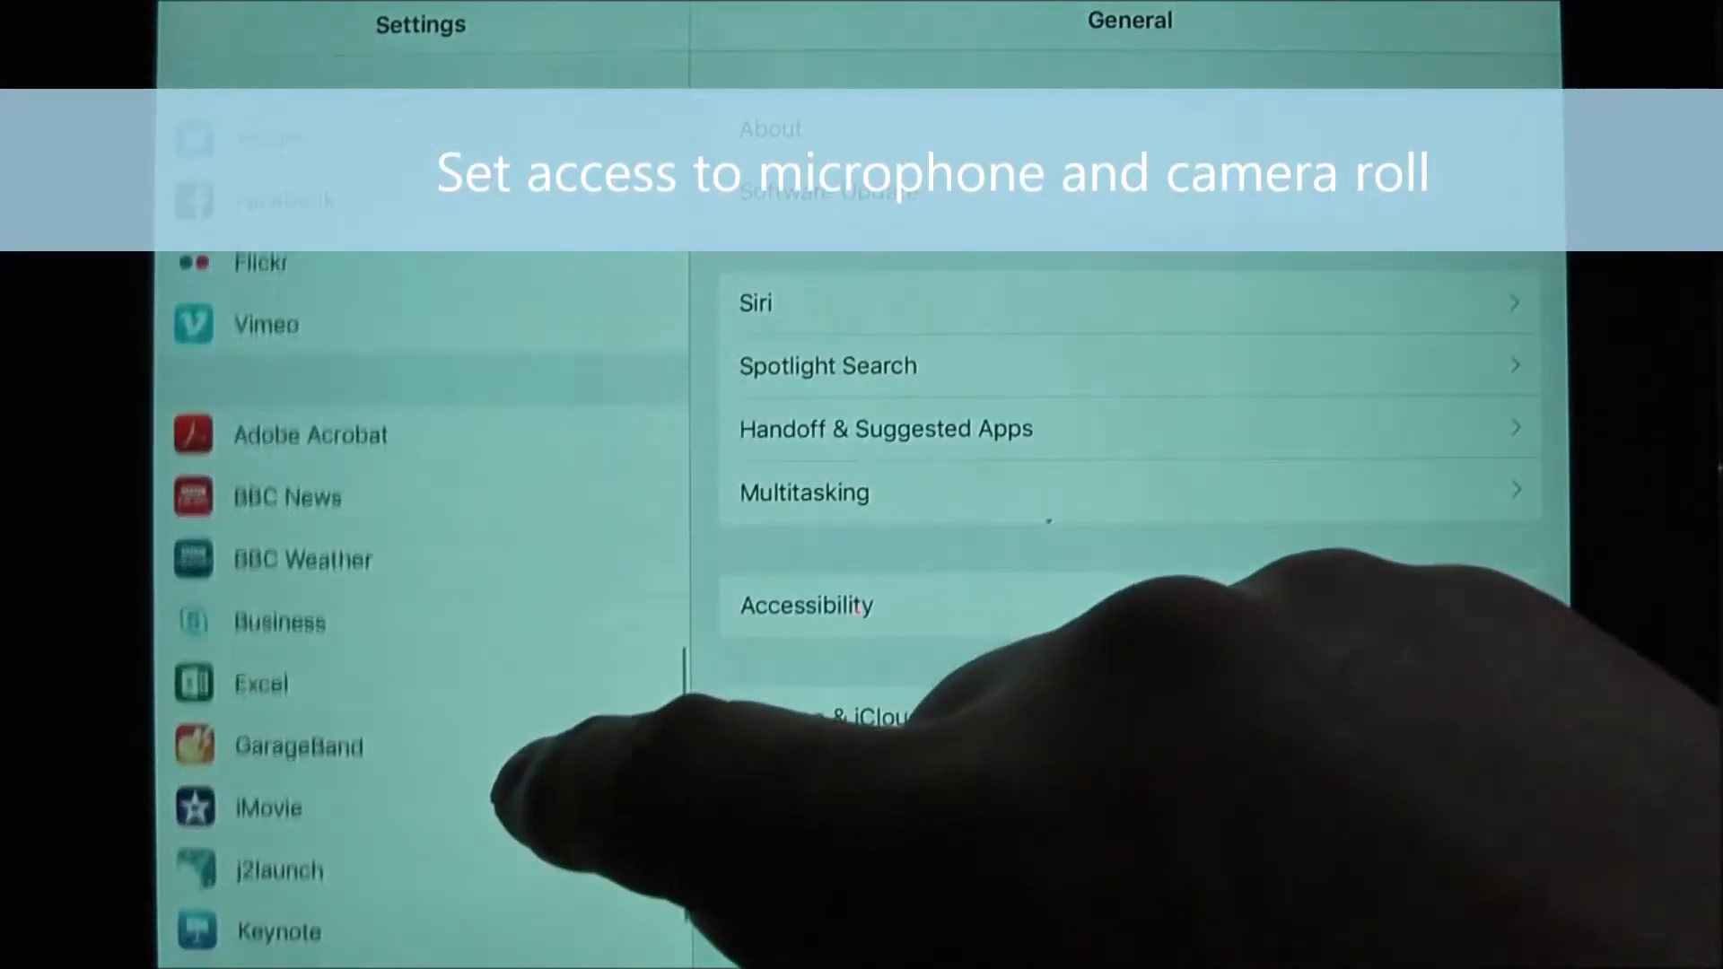
scroll(down, 3)
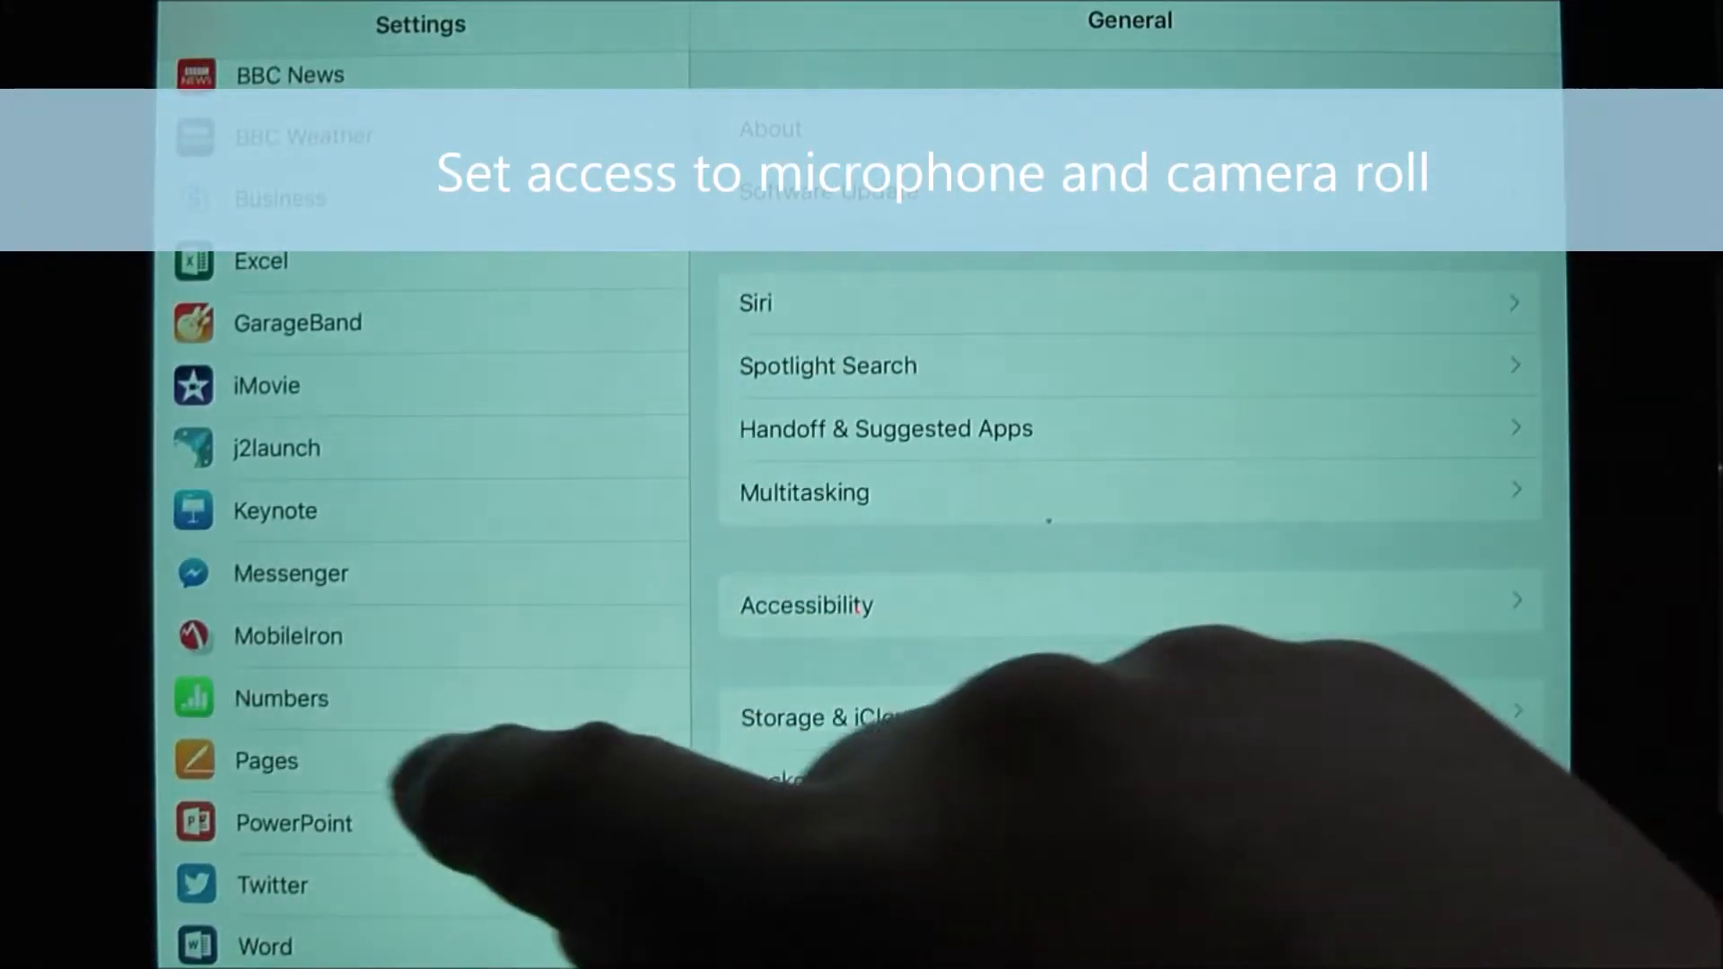
click(274, 447)
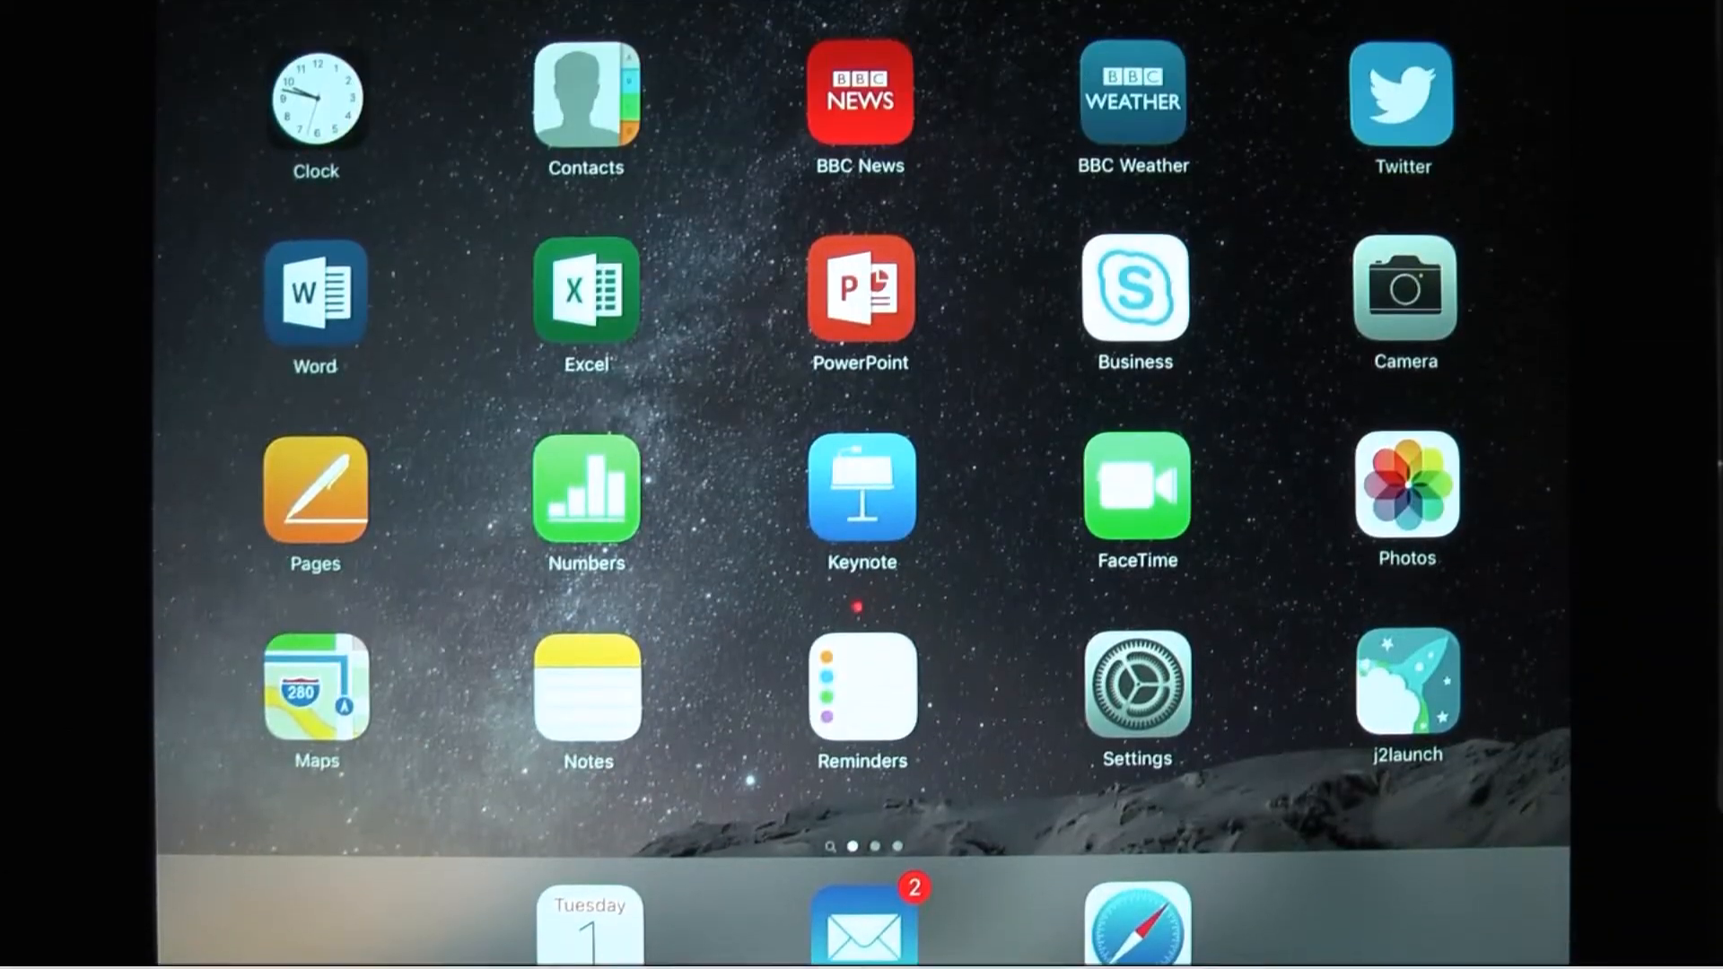
click(1407, 687)
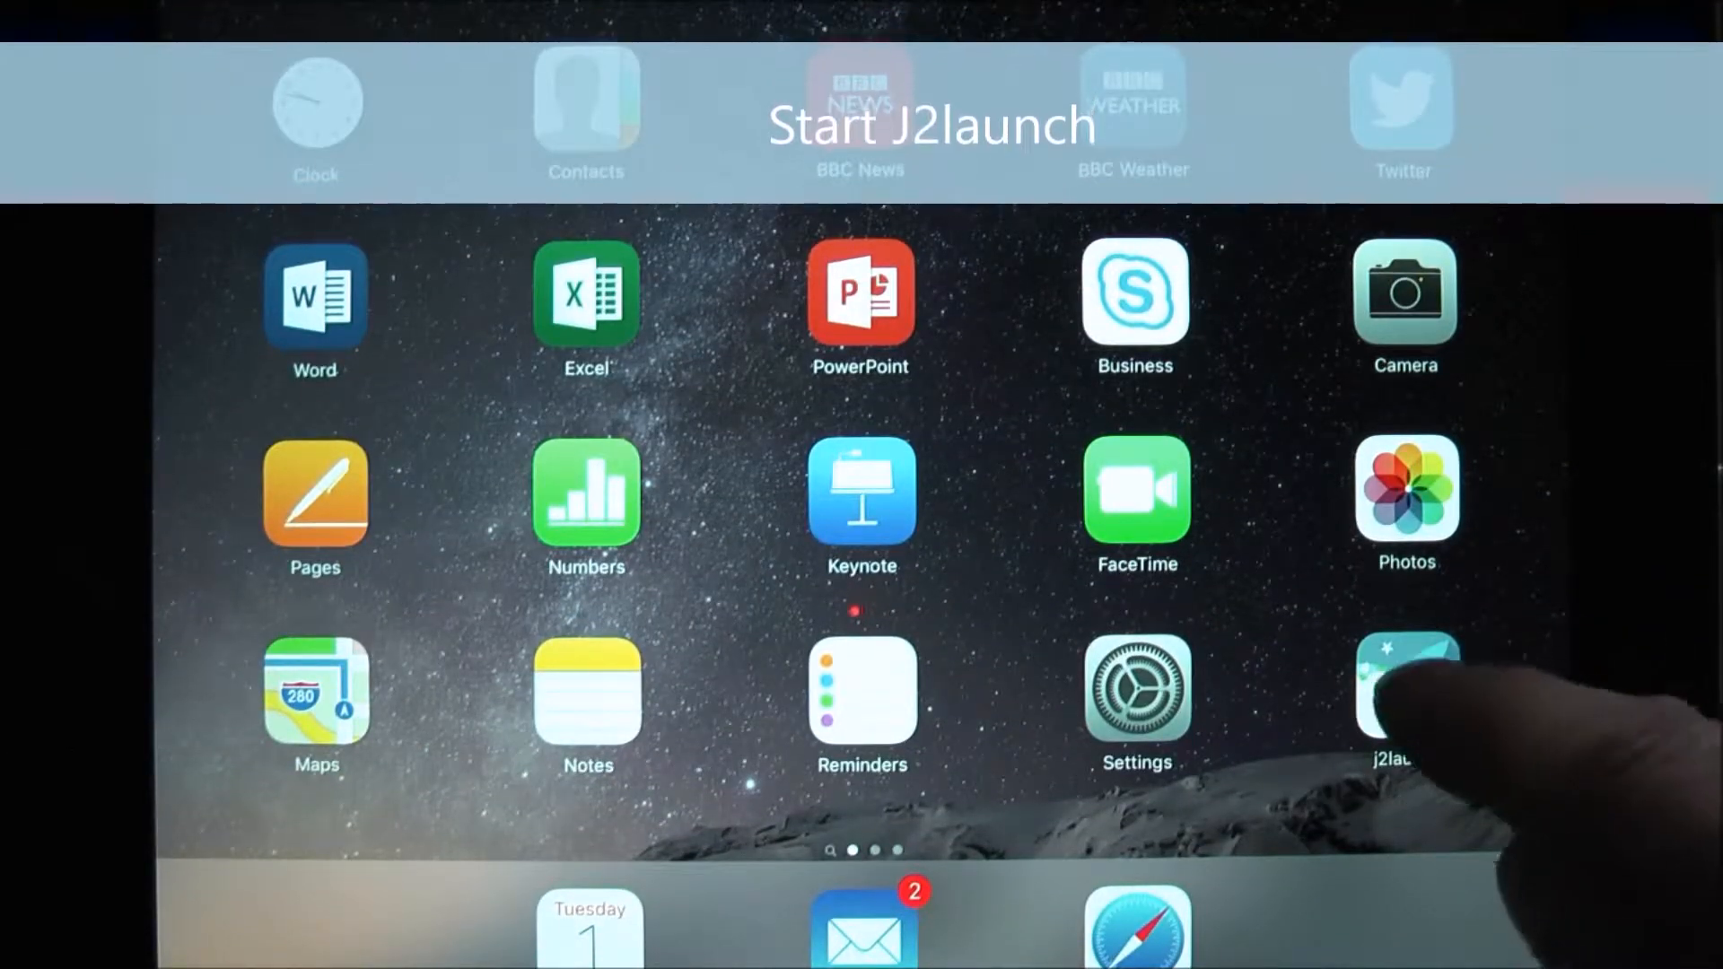
click(1404, 688)
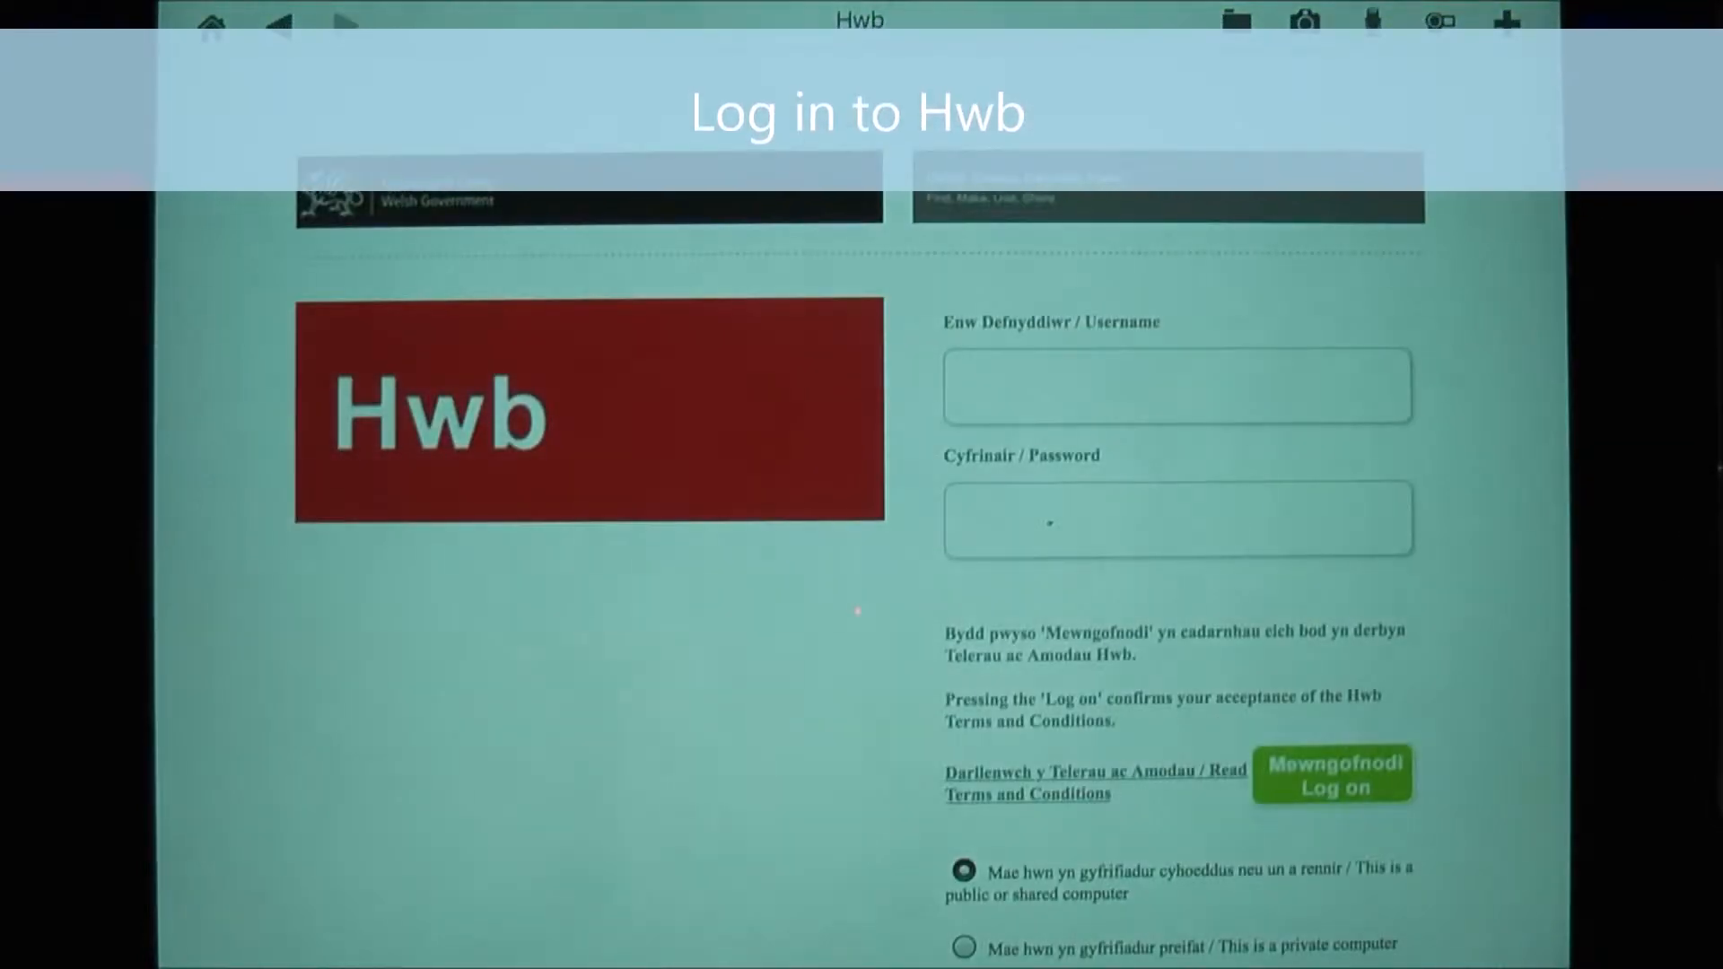
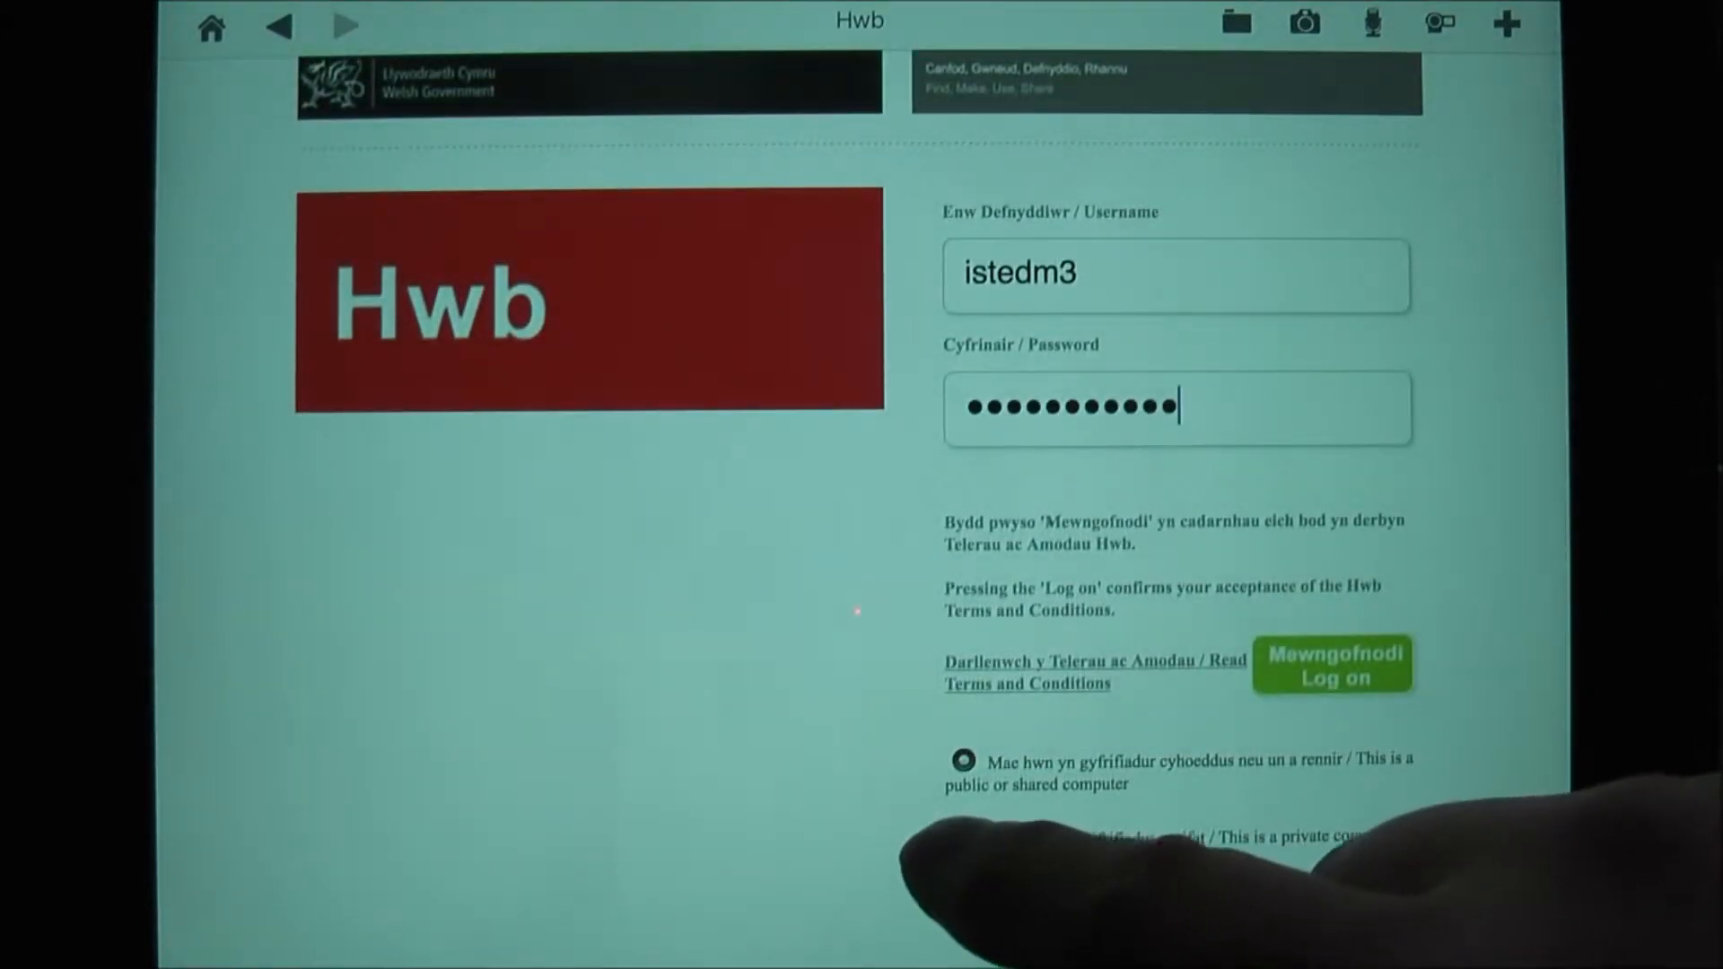
Enter the Hwb username and password, mark this as a private computer and log on
click(962, 837)
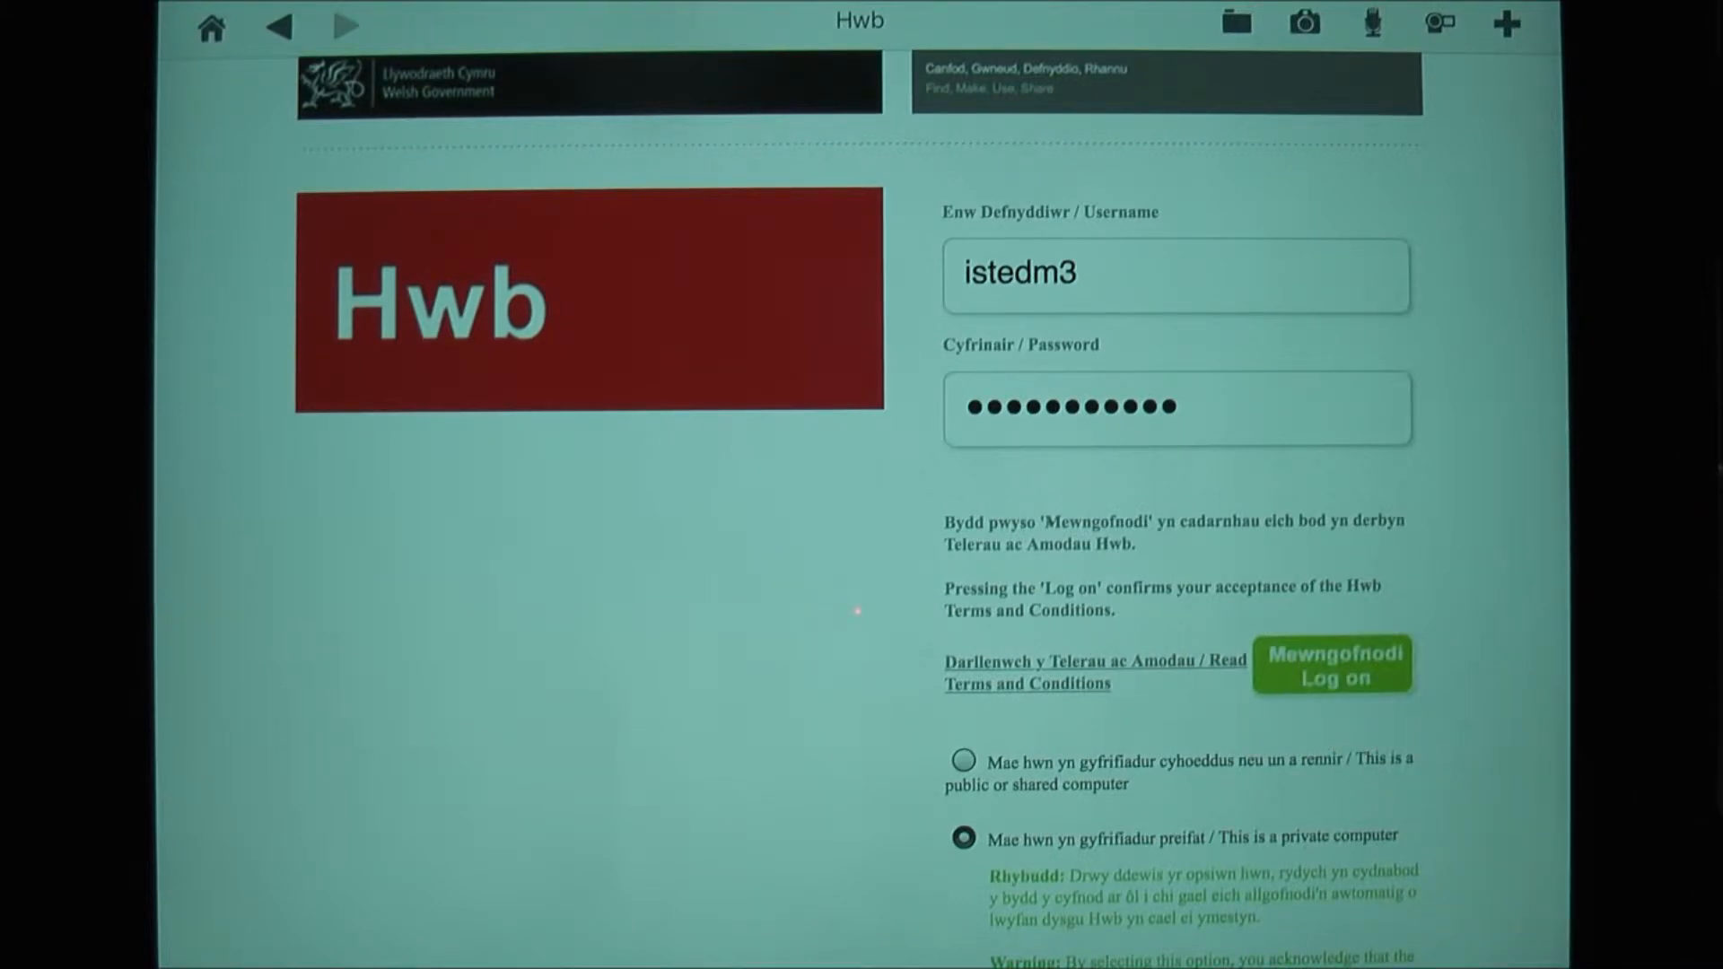
click(1332, 664)
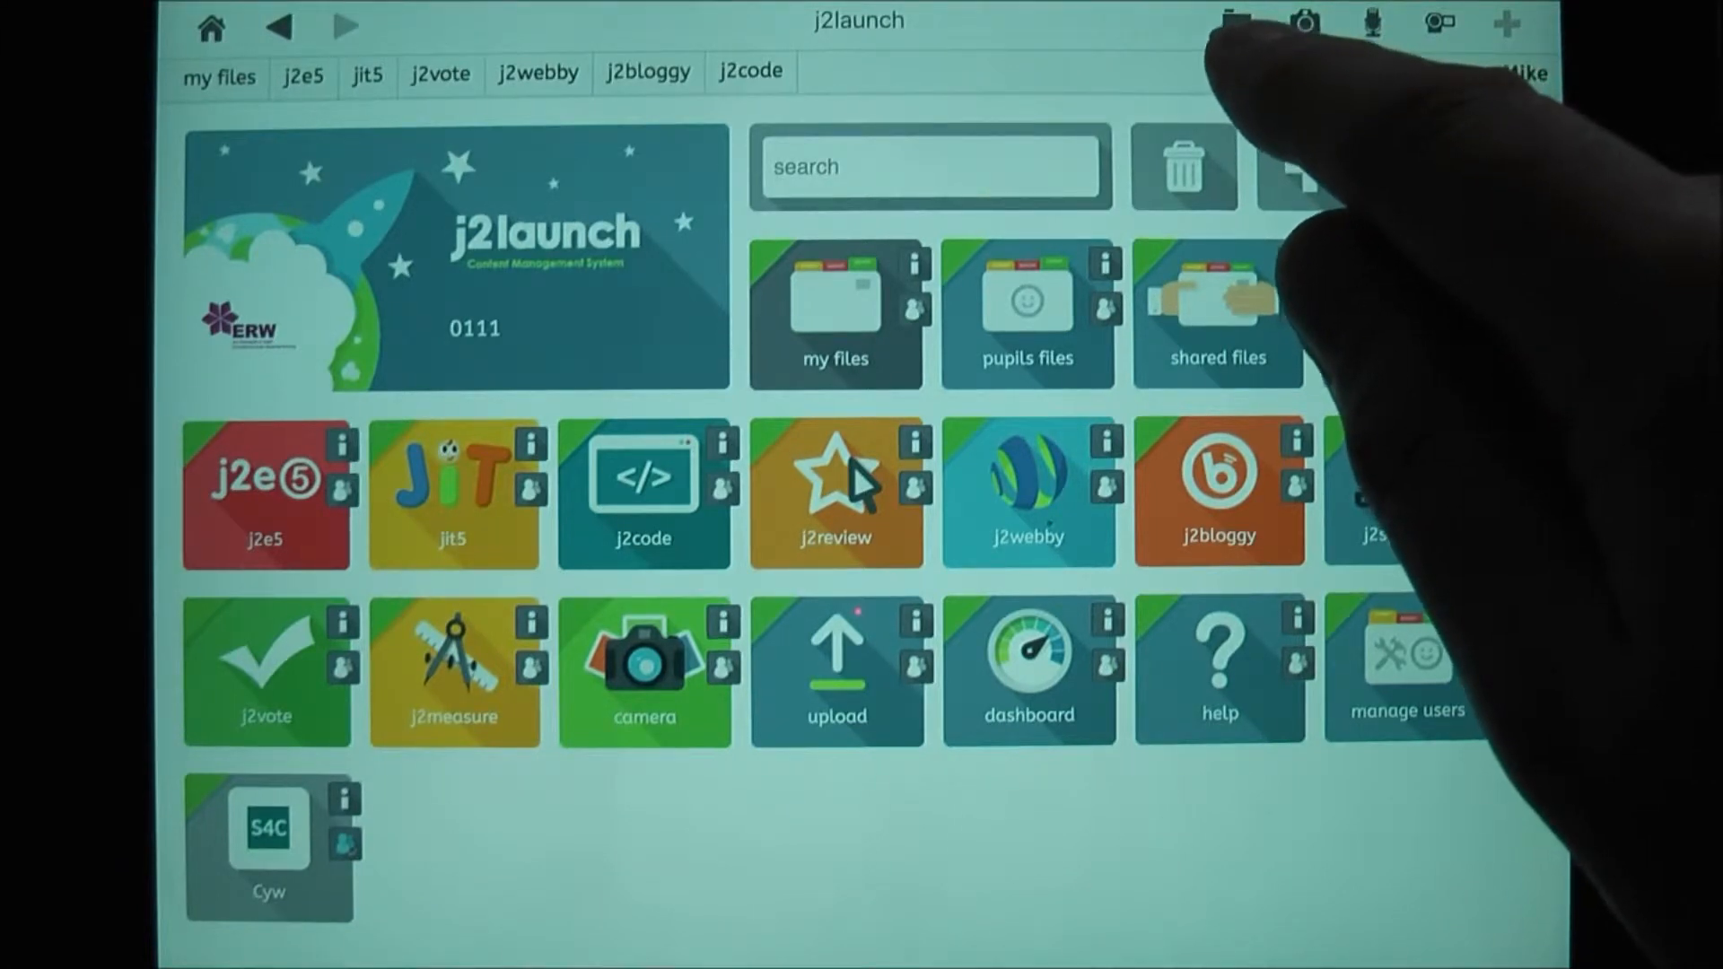
mouse_move(1303, 22)
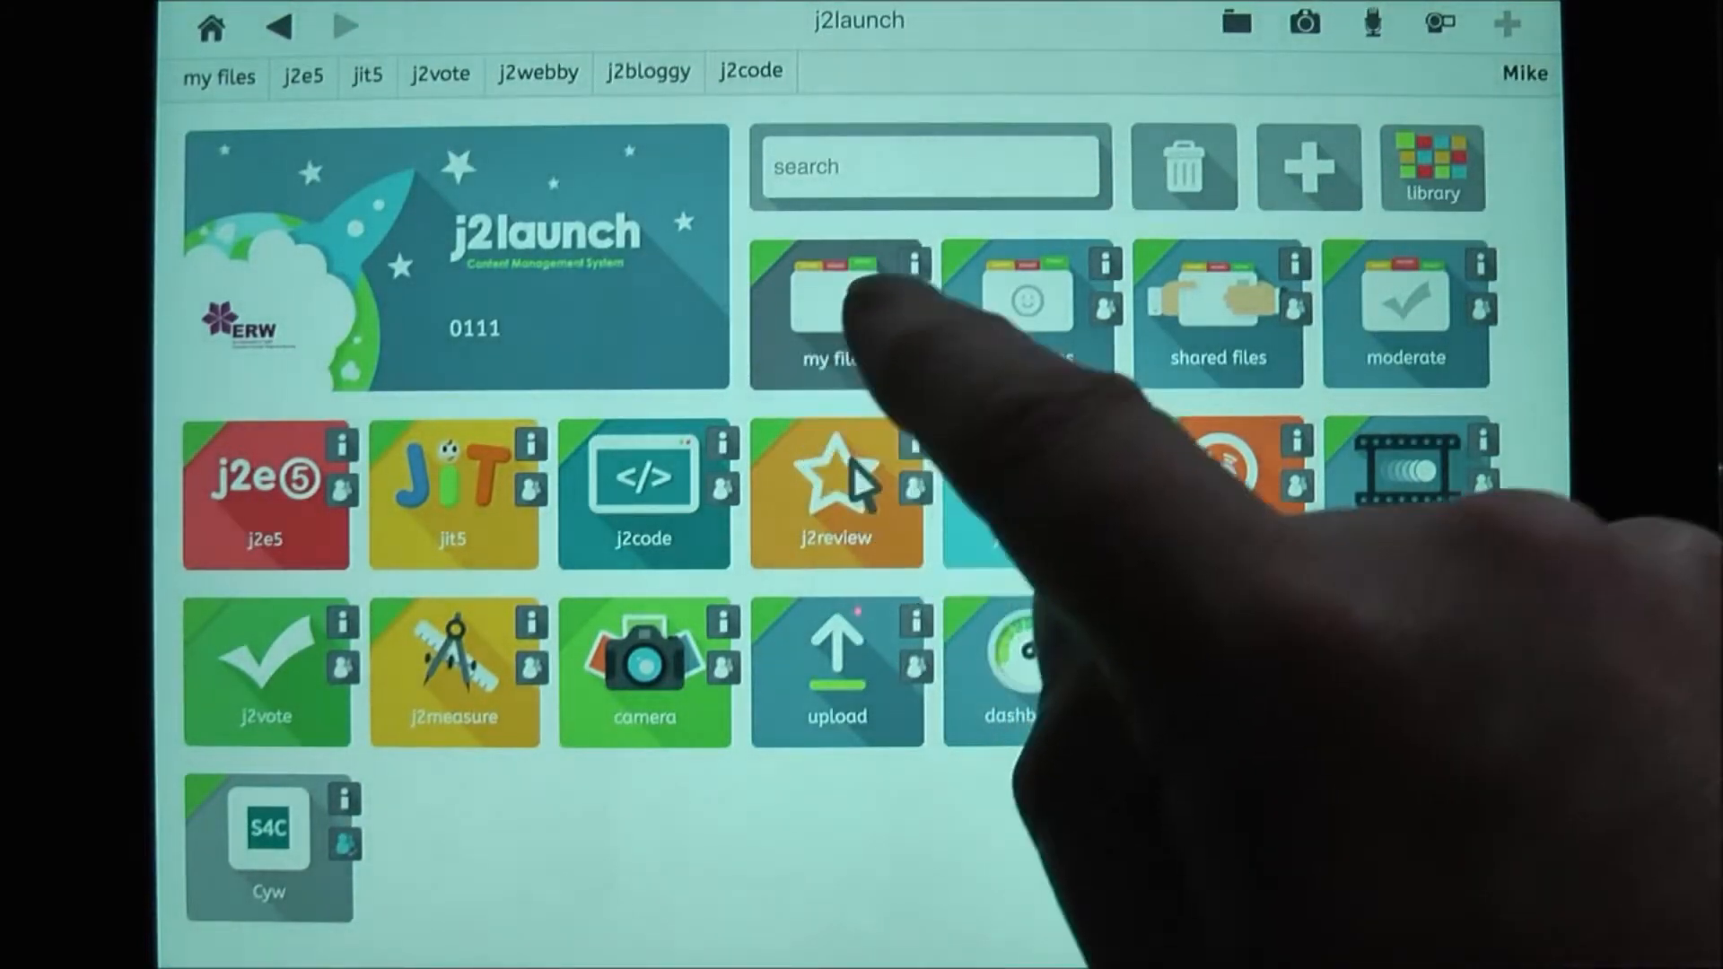
Enter the My Files area from the j2launch dashboard tile
click(838, 312)
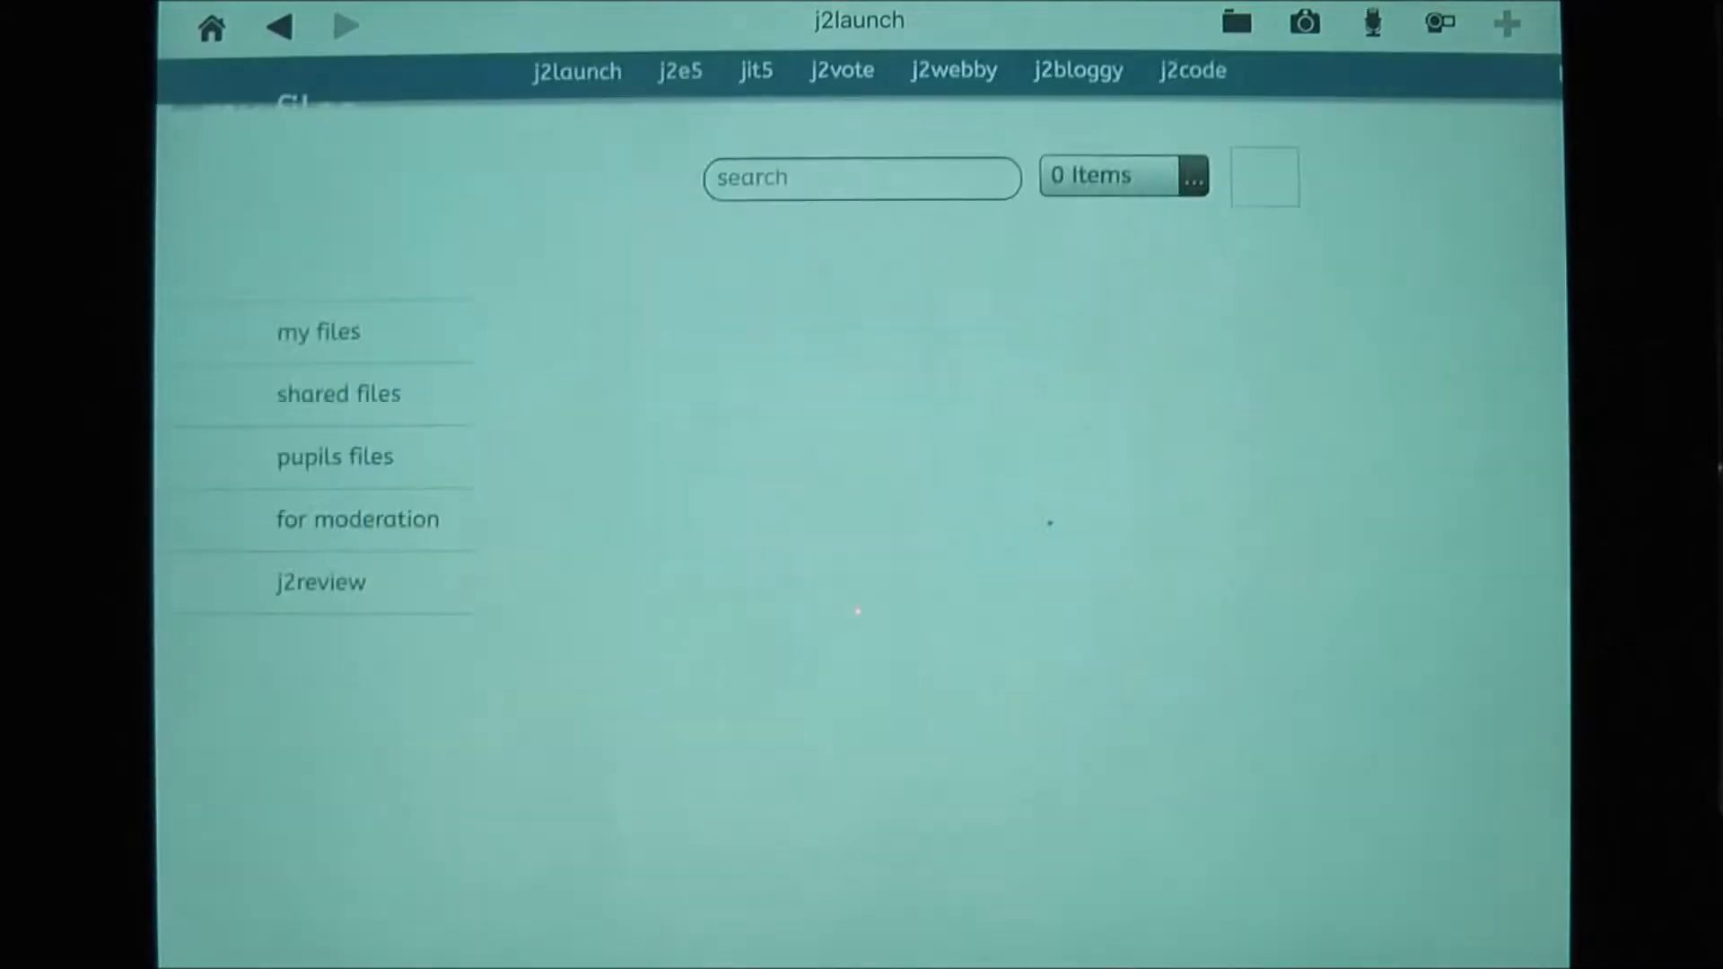
Load the My Files list showing english level 3.1 and english level 3.2
click(318, 331)
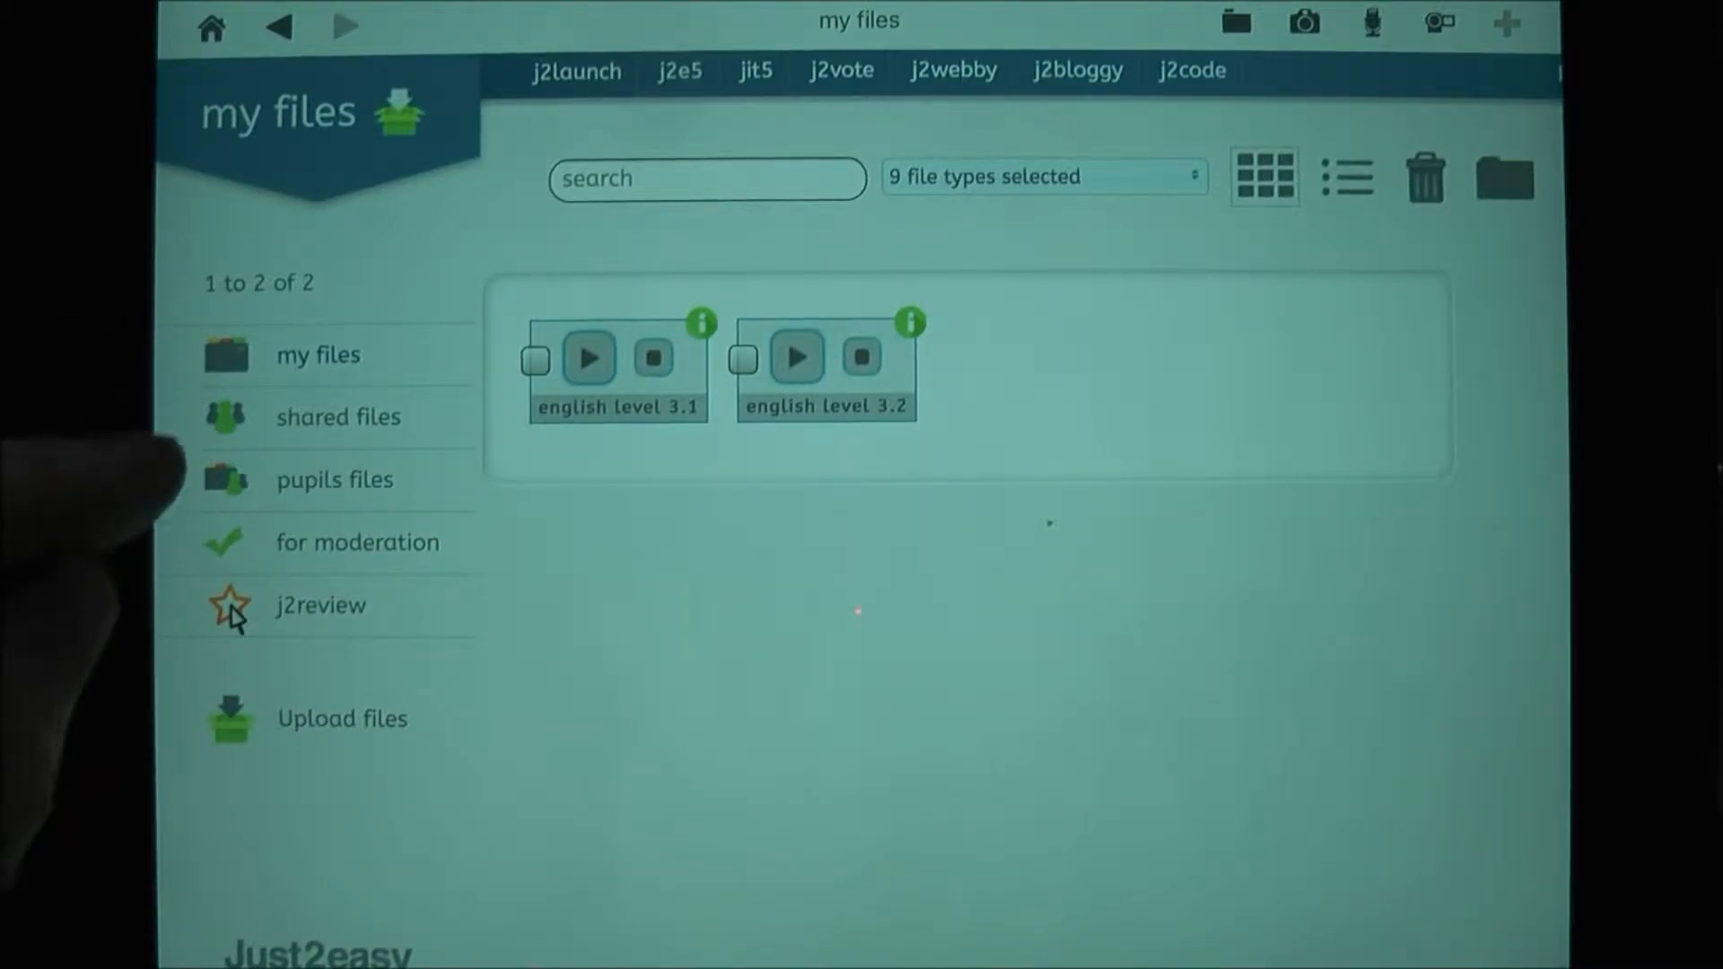
mouse_move(219, 517)
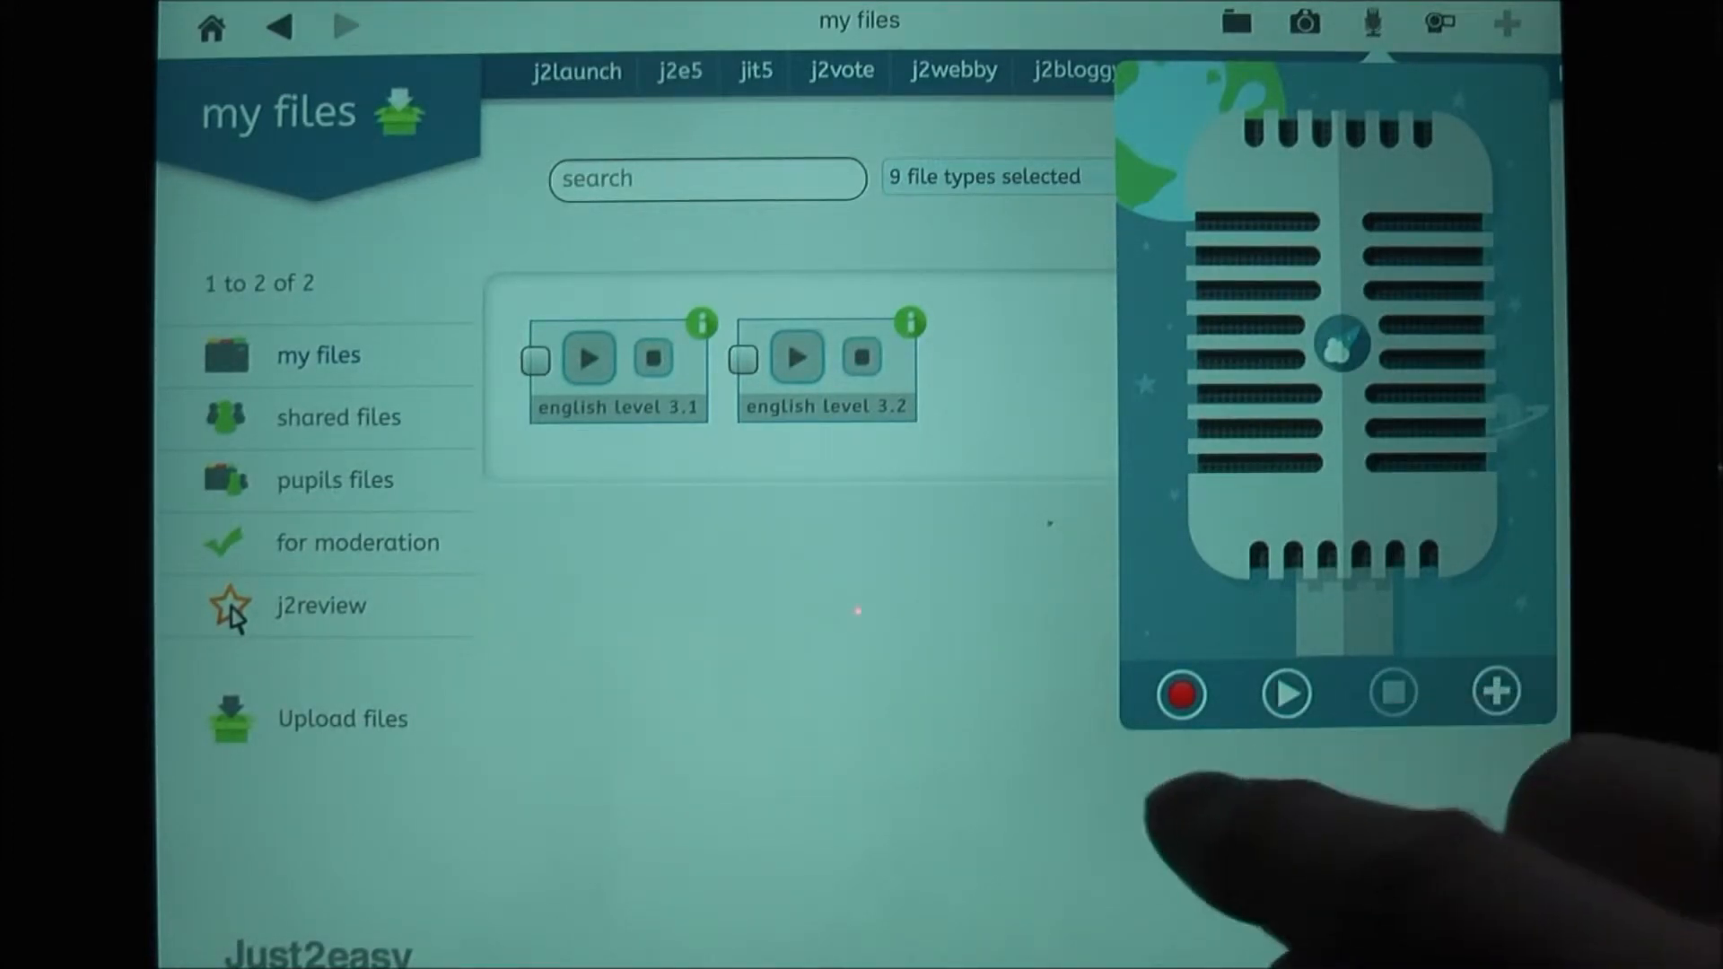
Record a short audio clip with the microphone and save it to My Files as a new sound file
click(1181, 692)
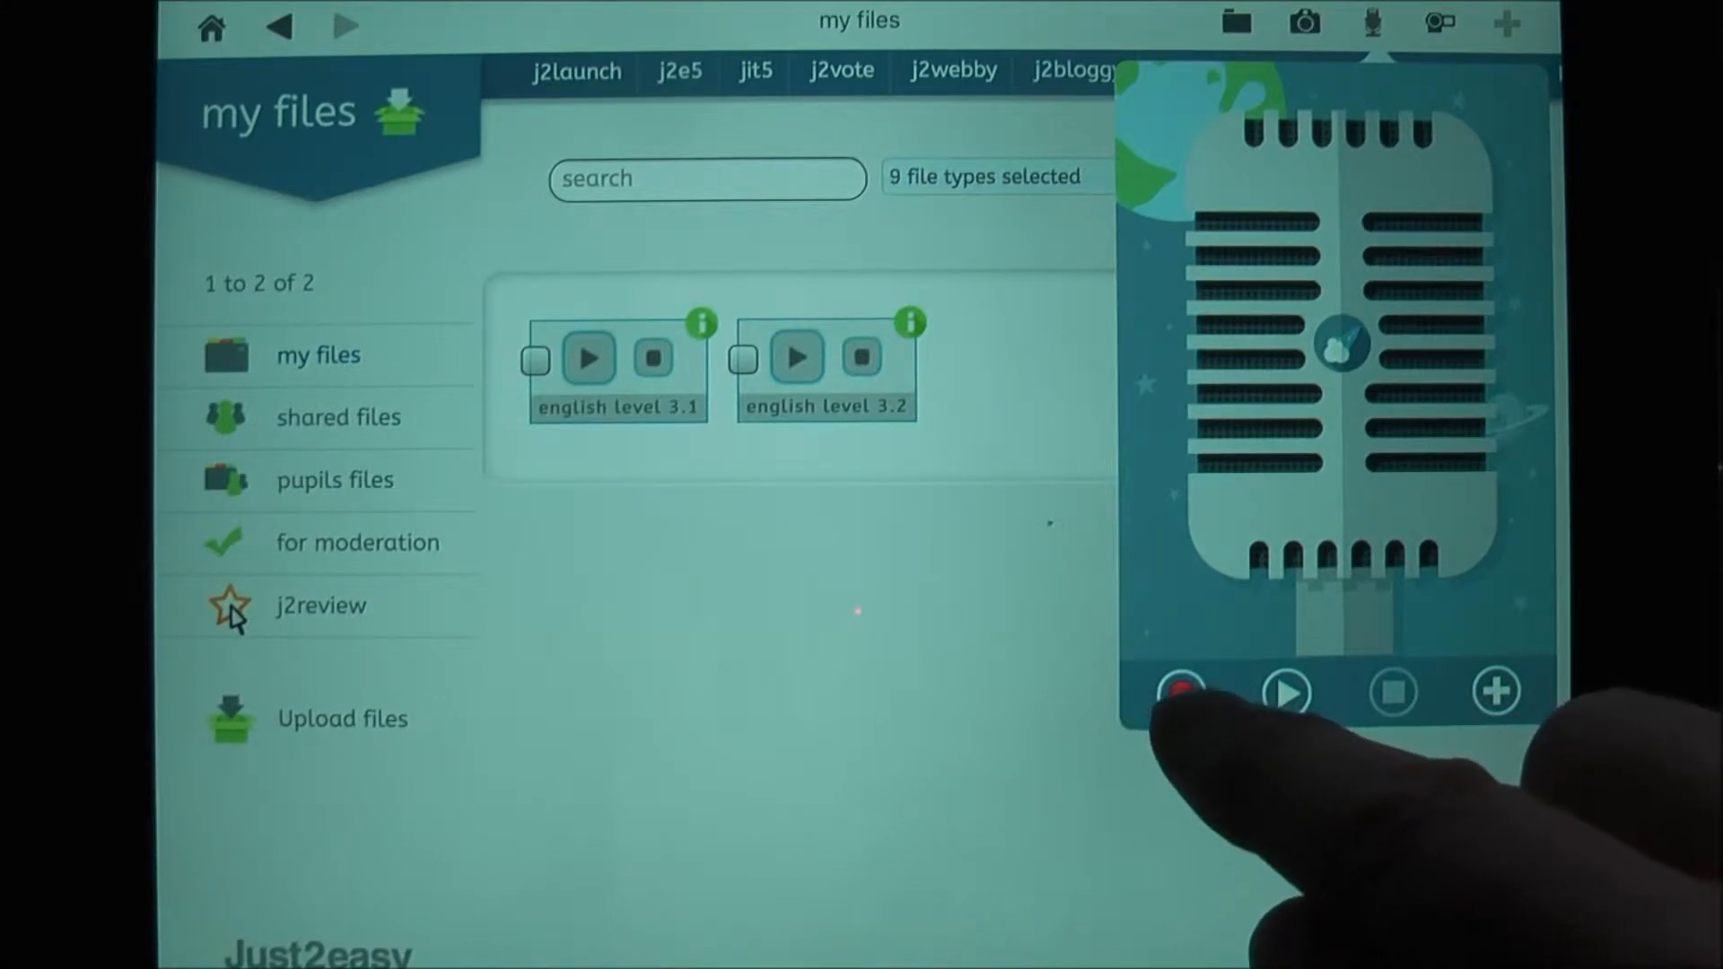
click(1179, 692)
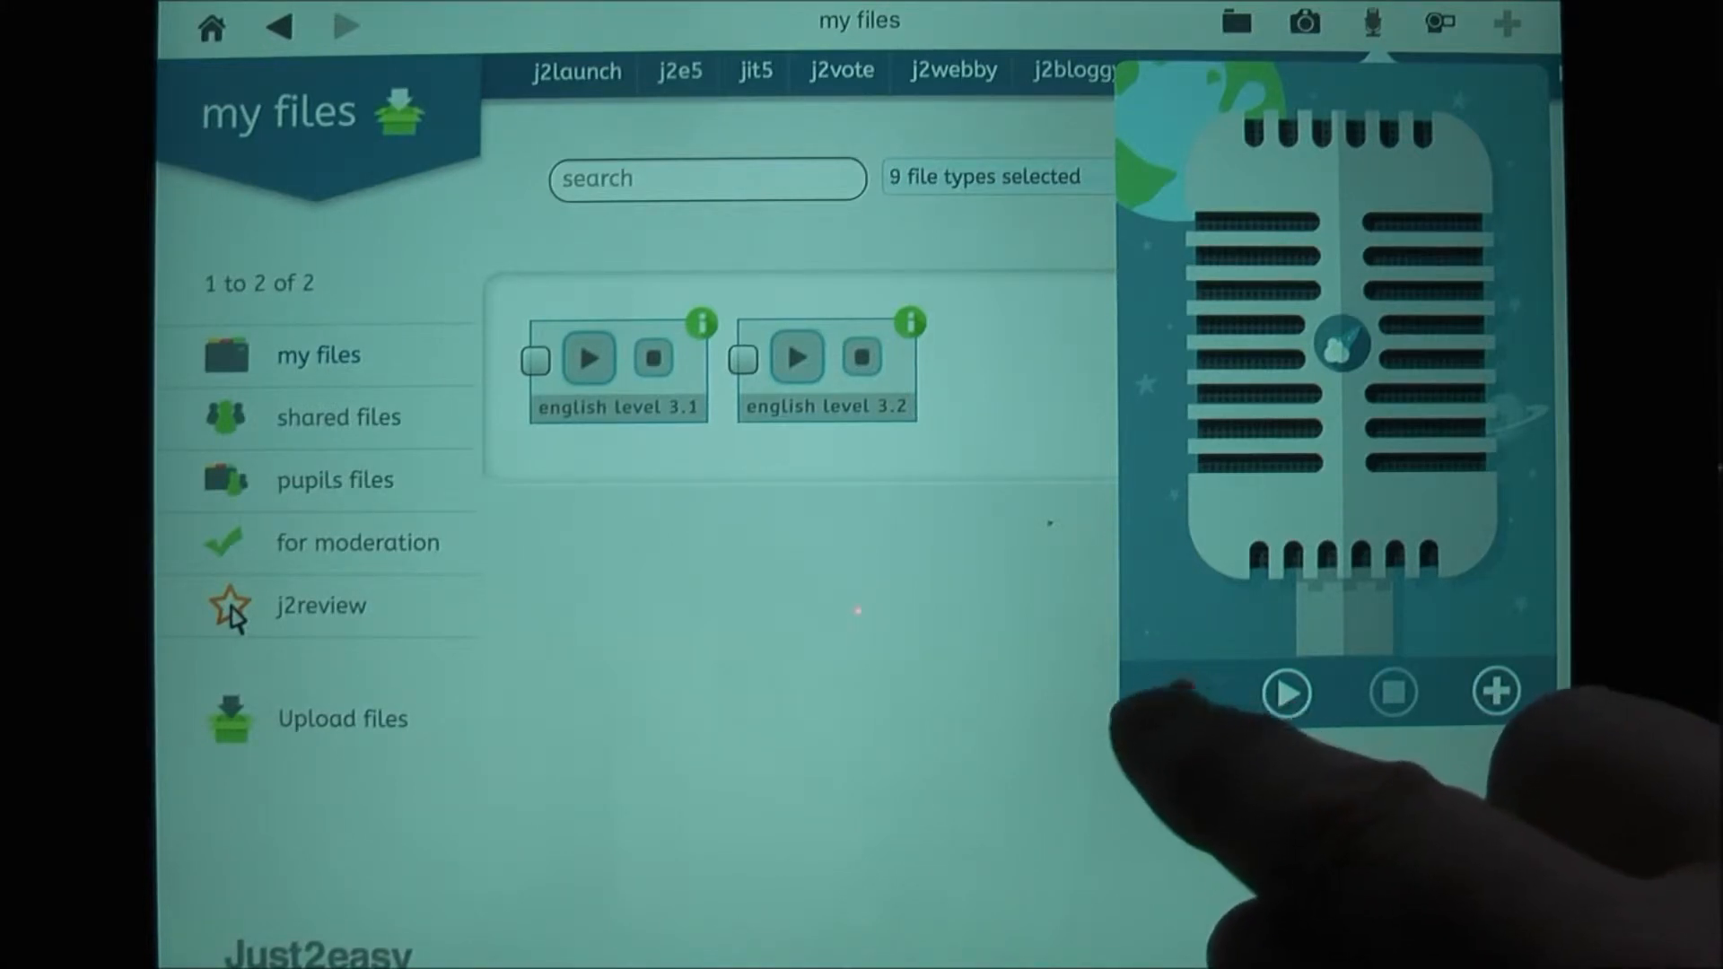
click(1285, 693)
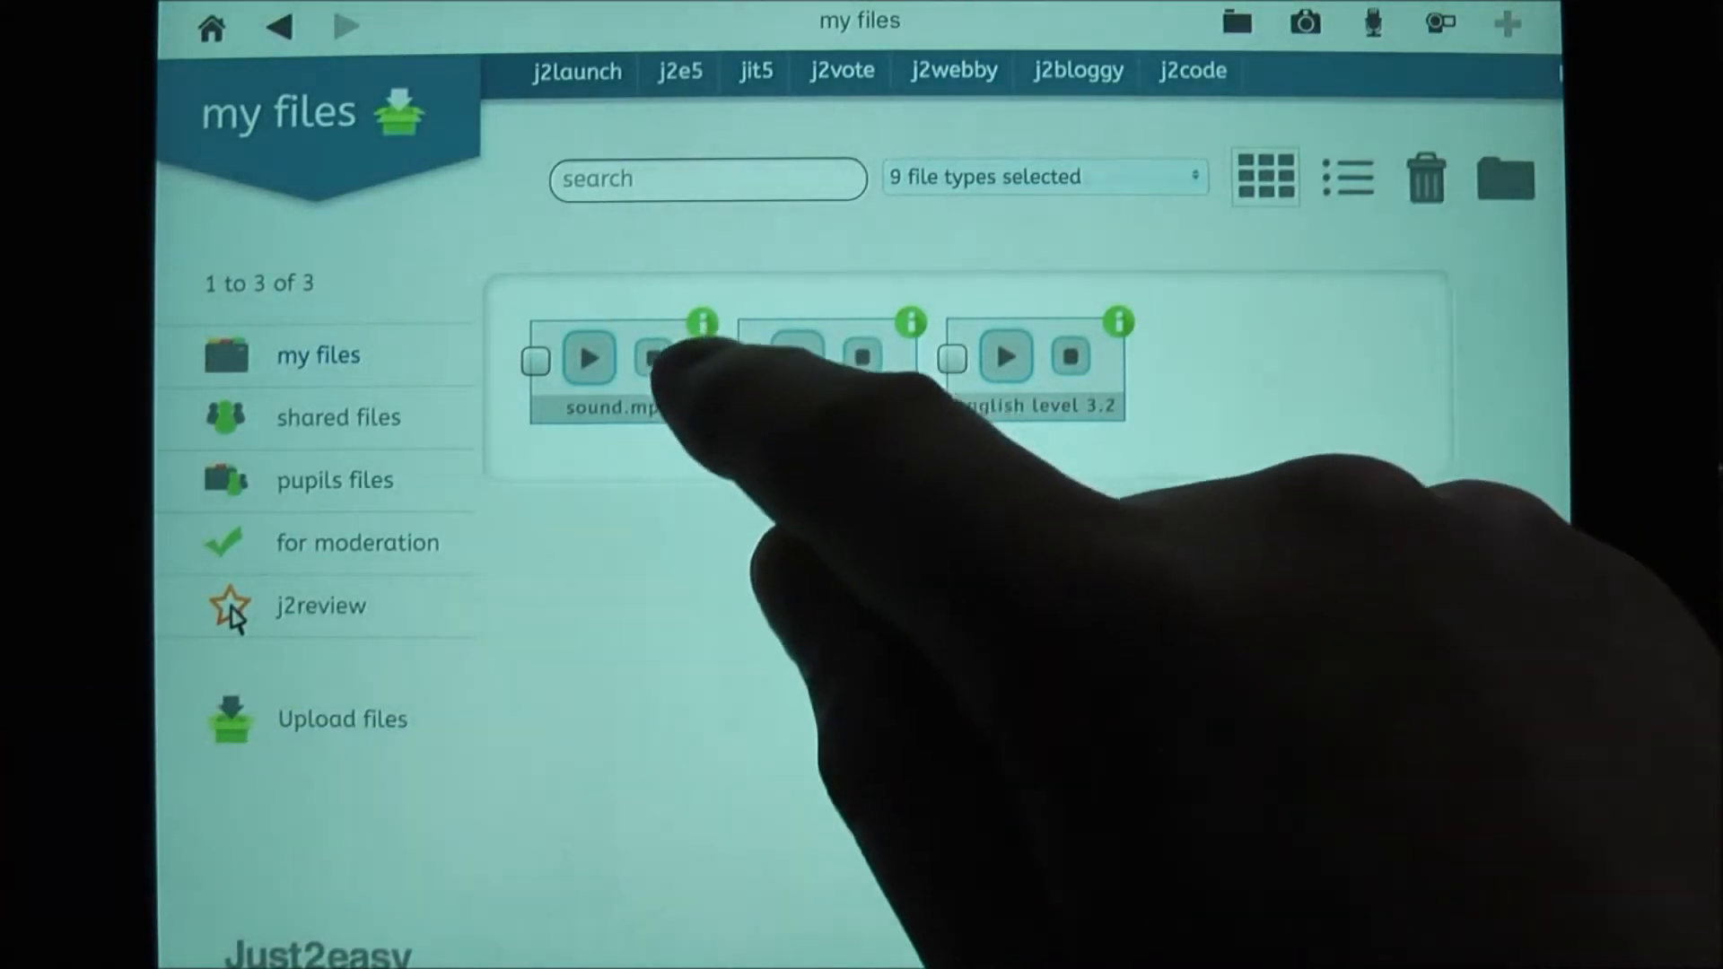
Rename the new recording to 'english level 3.3' and confirm
click(700, 323)
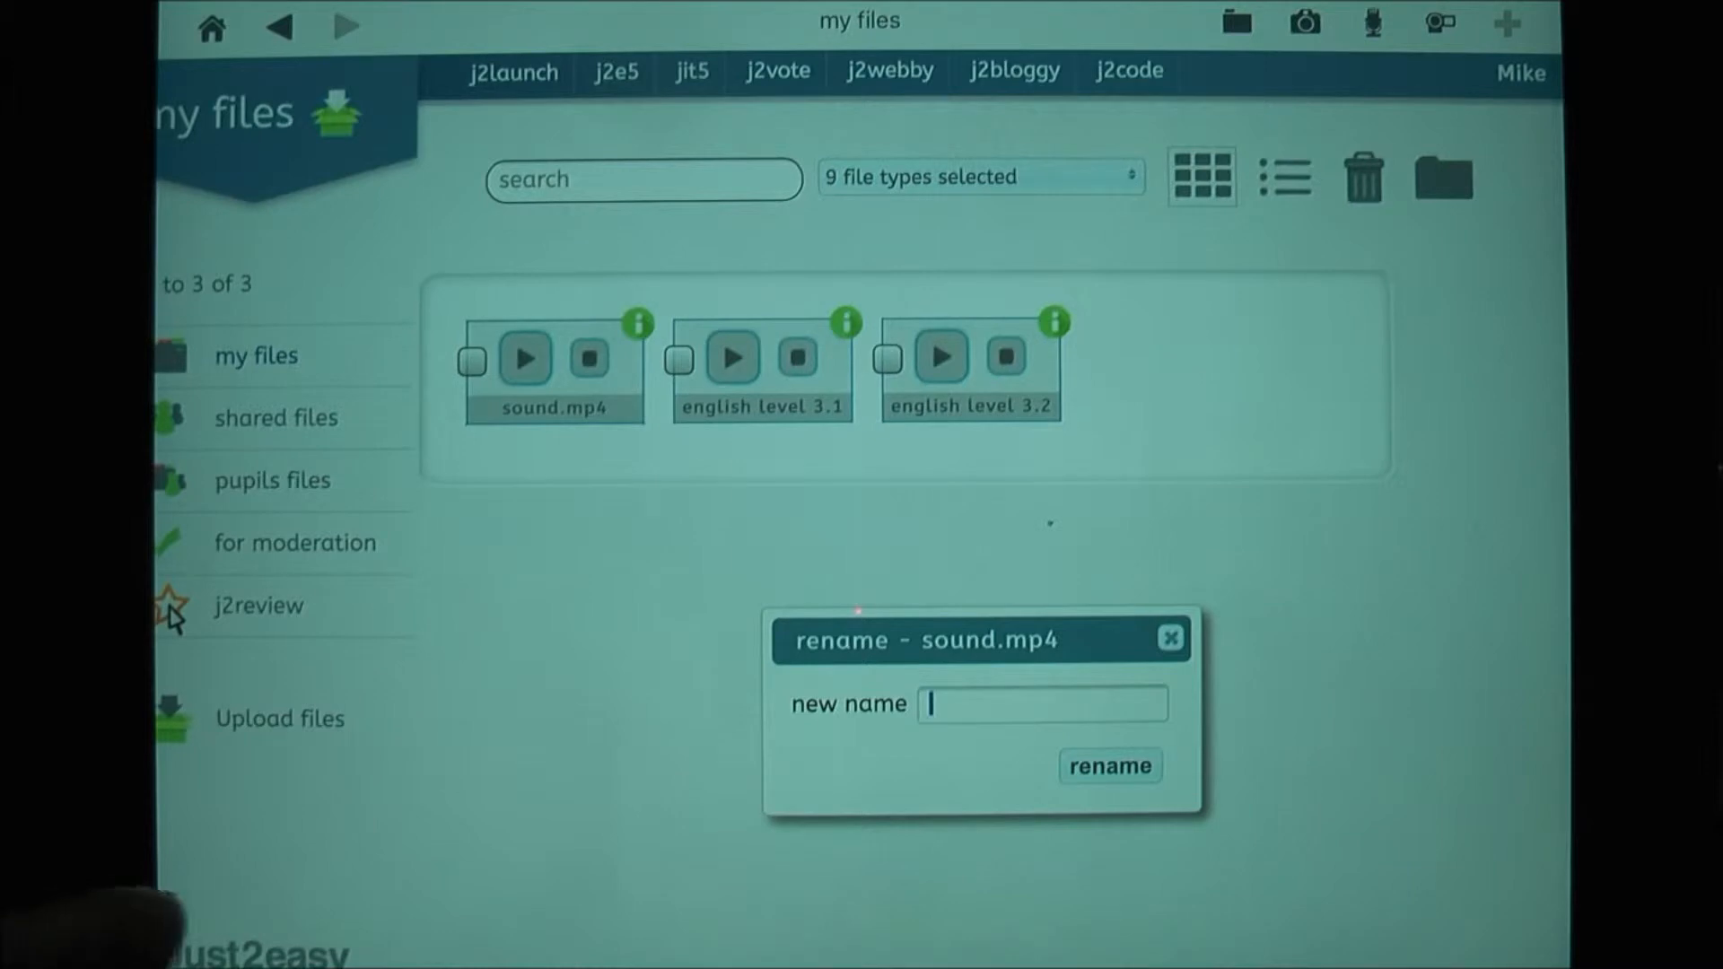
text(englis)
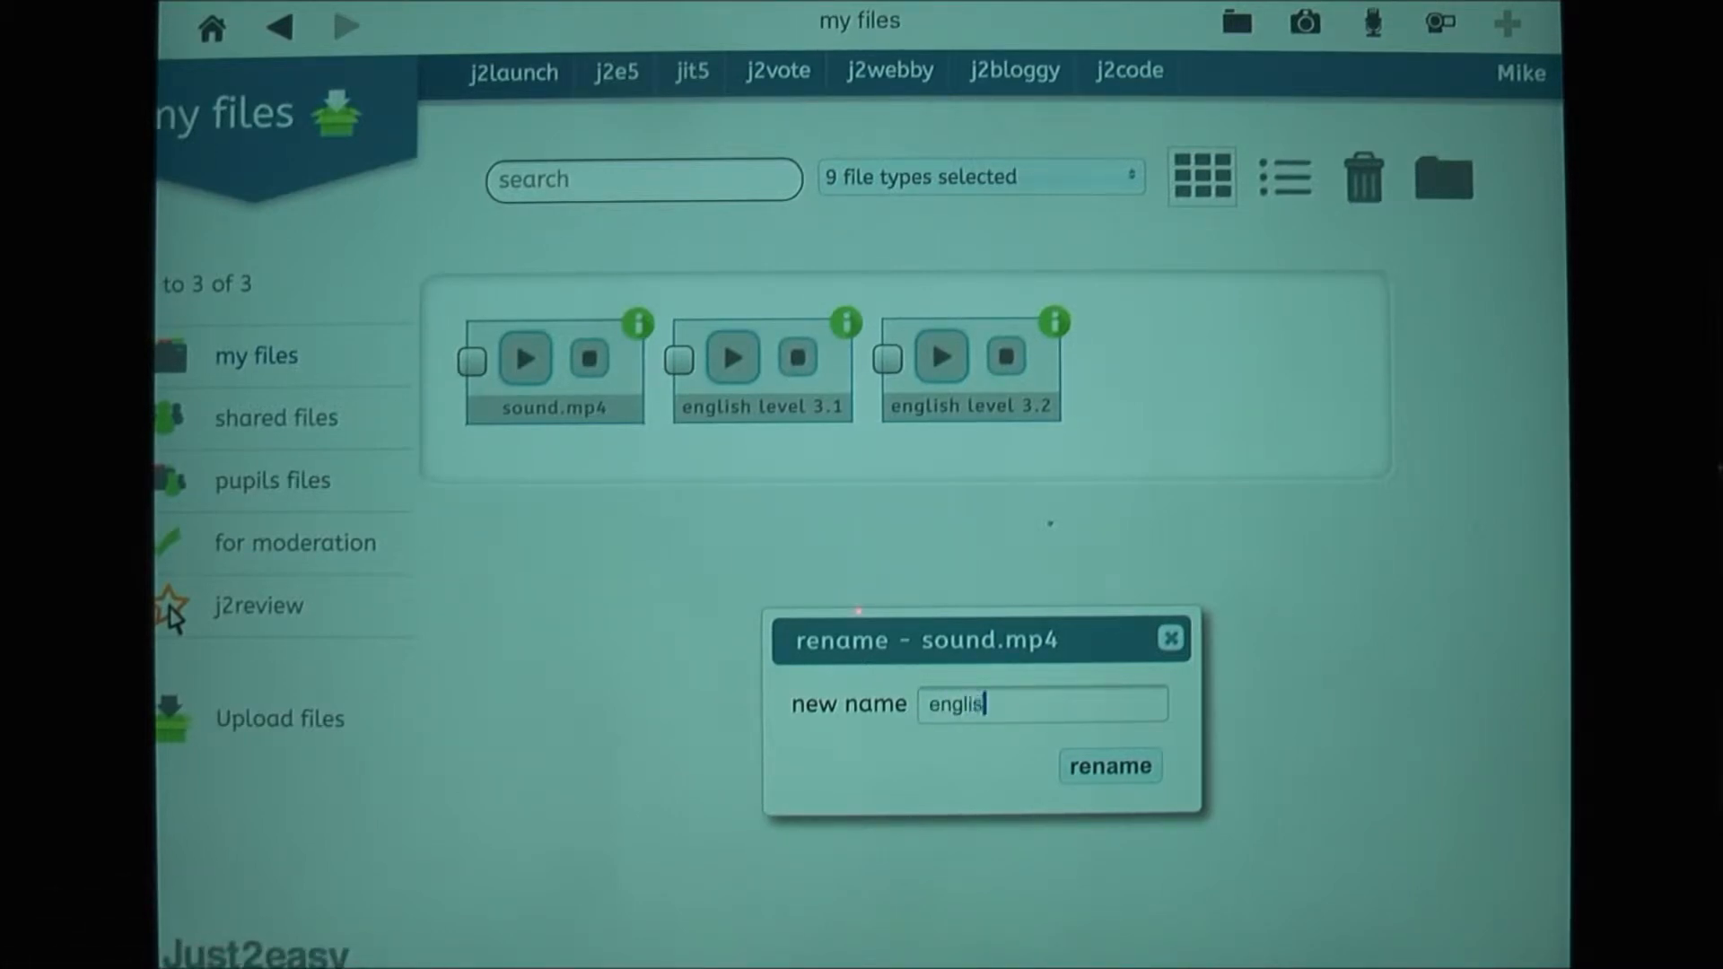
text(h level 3)
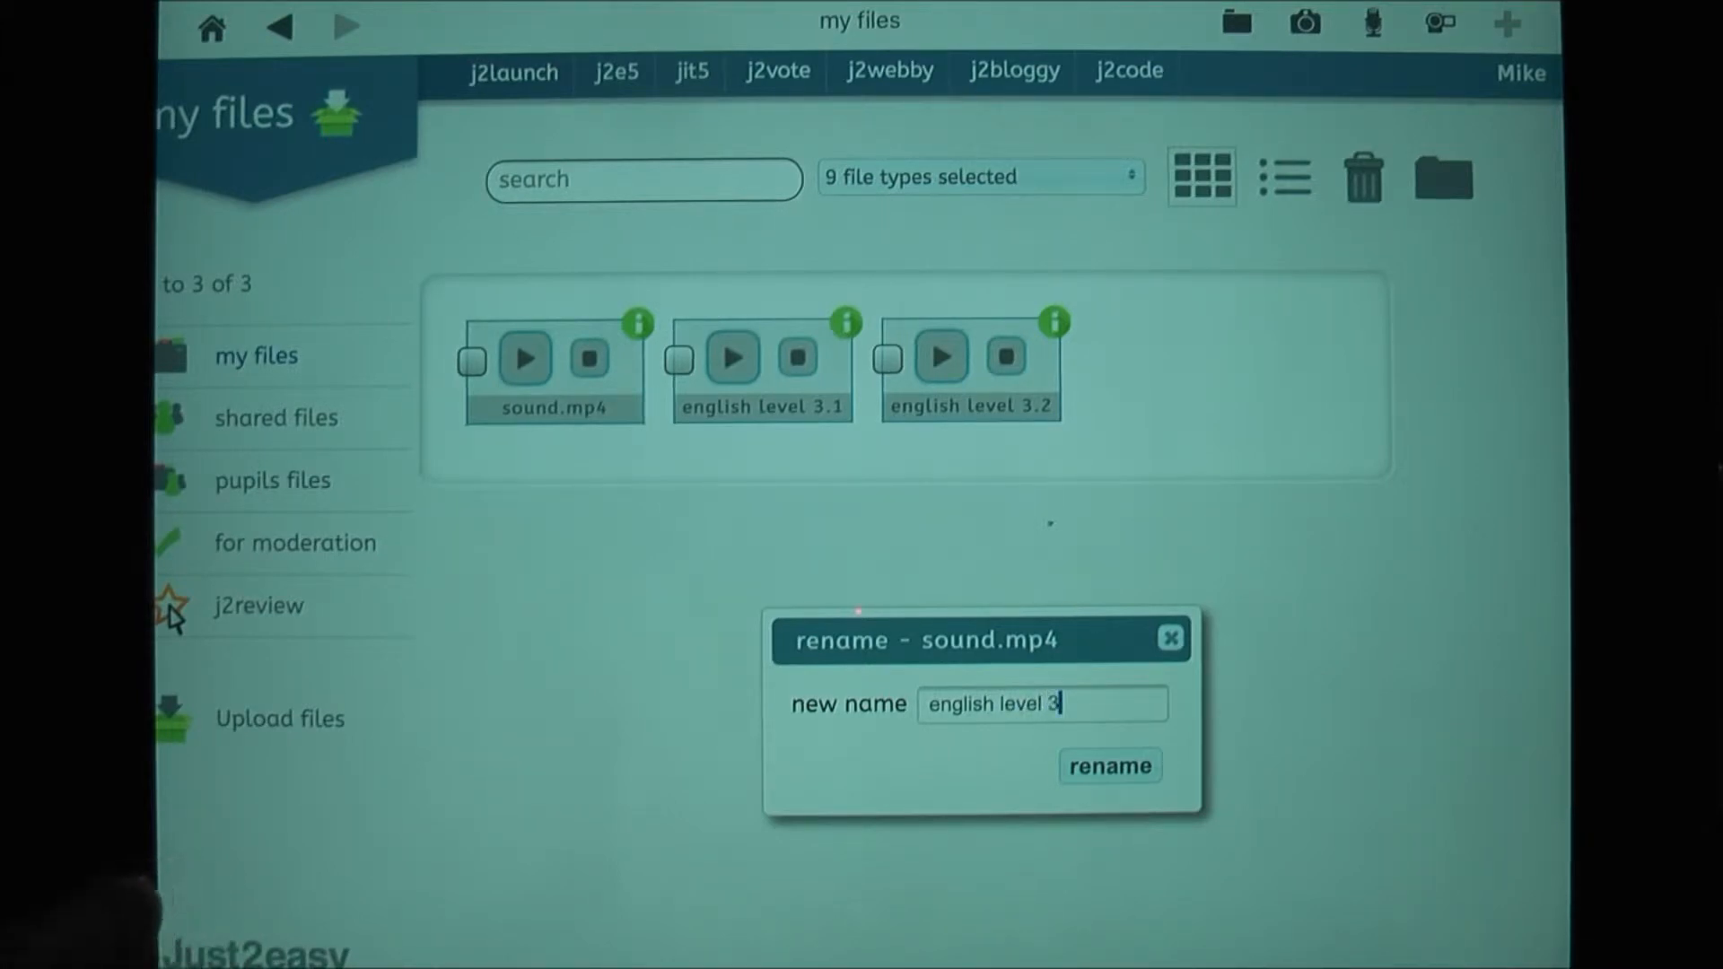
text(.)
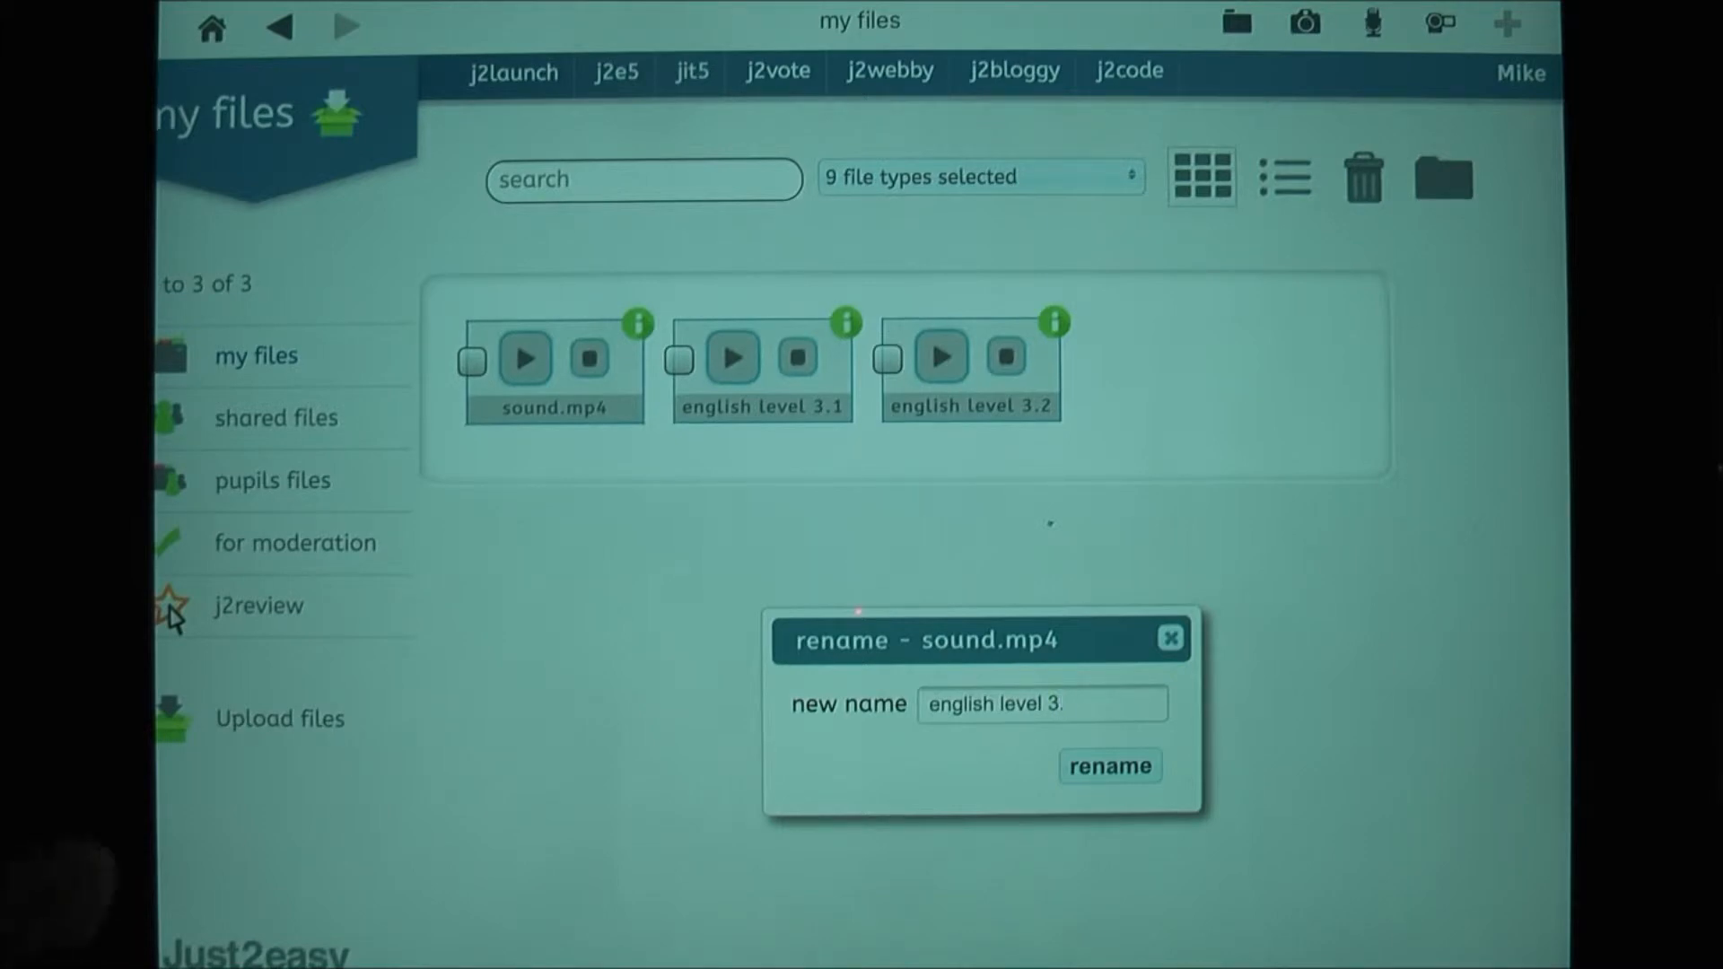
text(3)
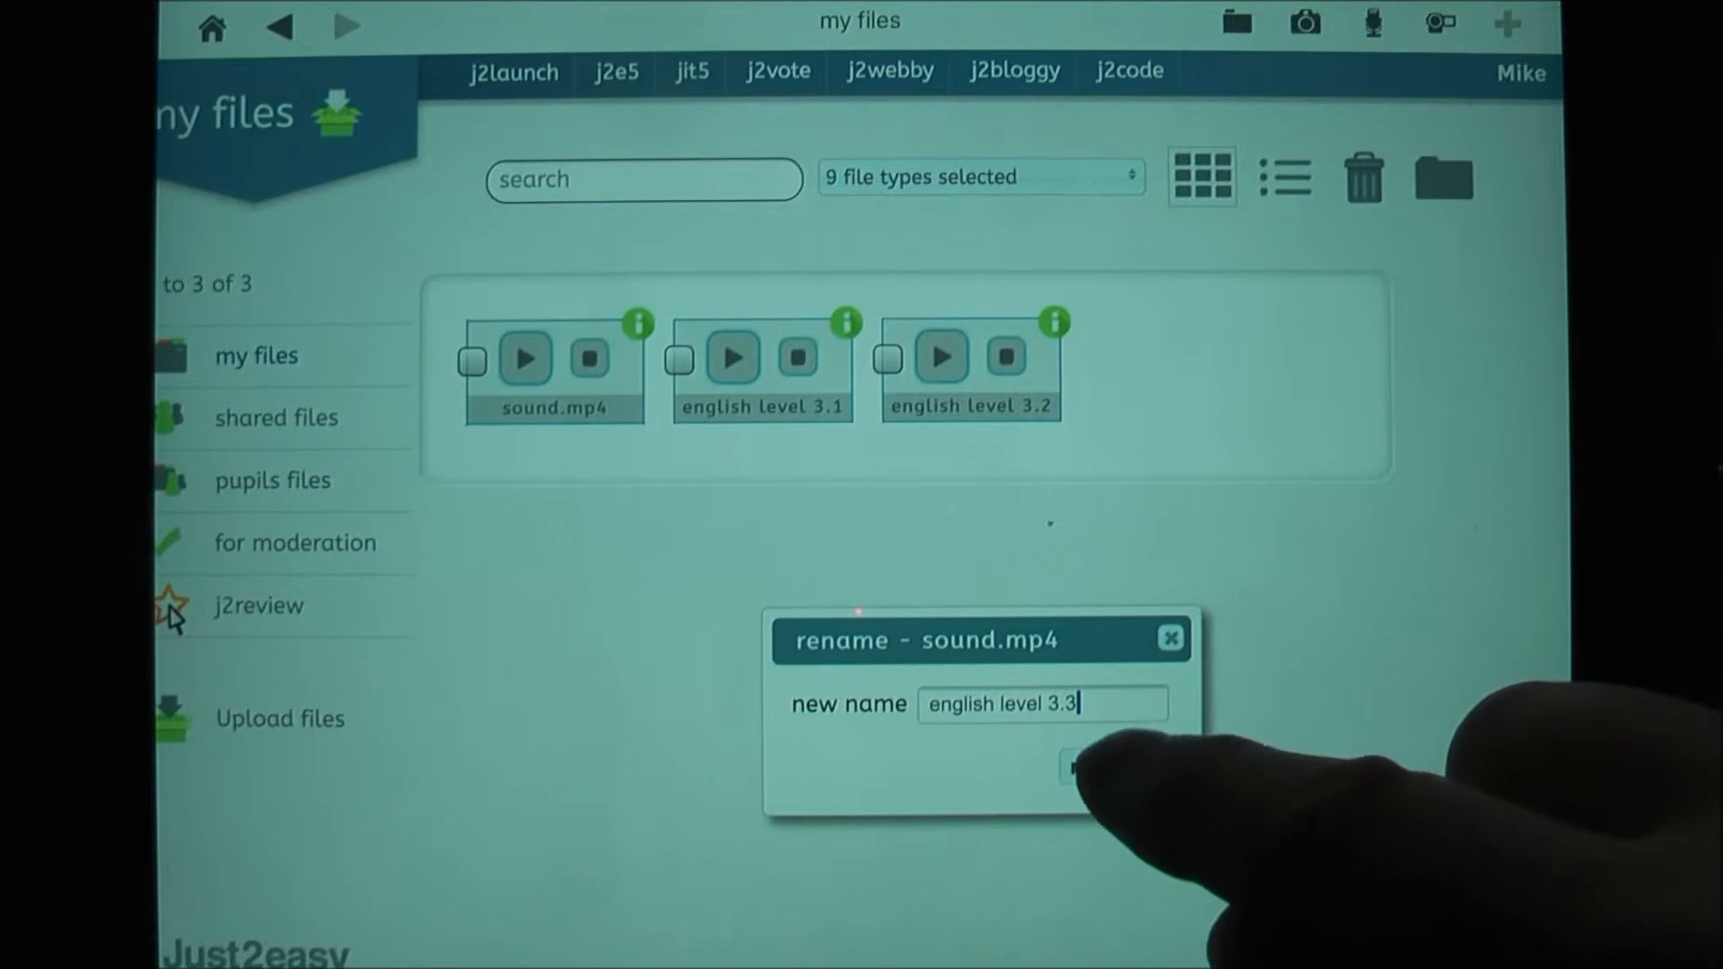
click(1077, 766)
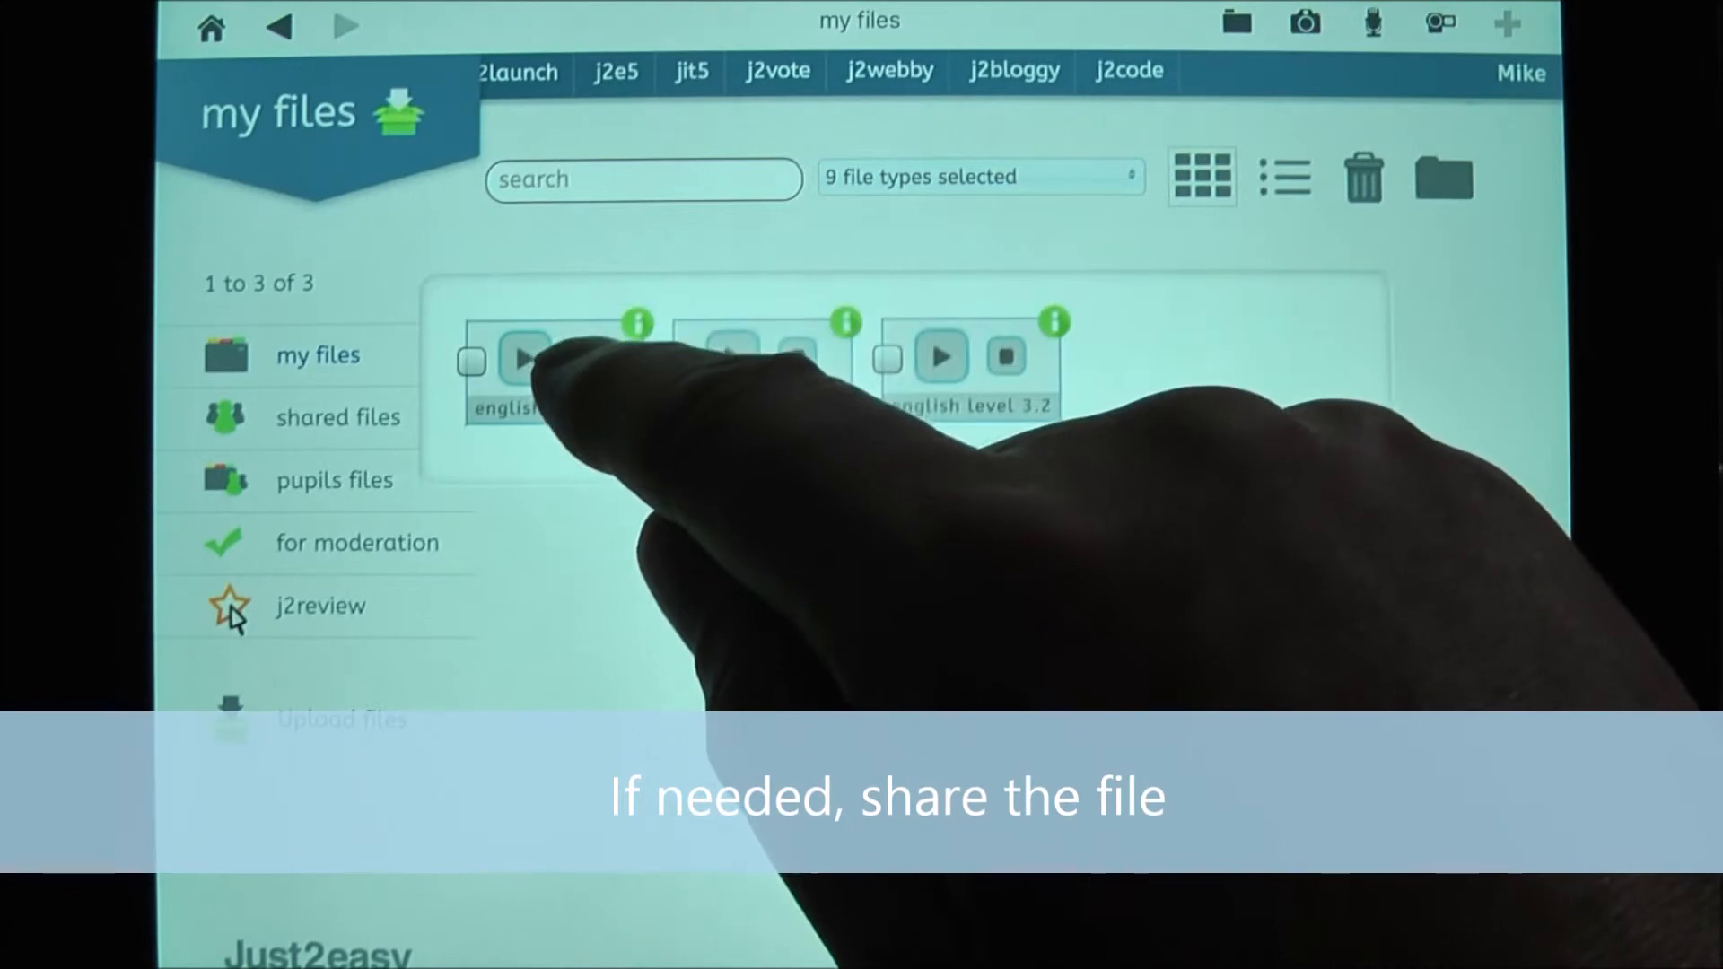
Set english level 3.3 to publish, try password-protected sharing with 'password', then close the share dialog
click(638, 323)
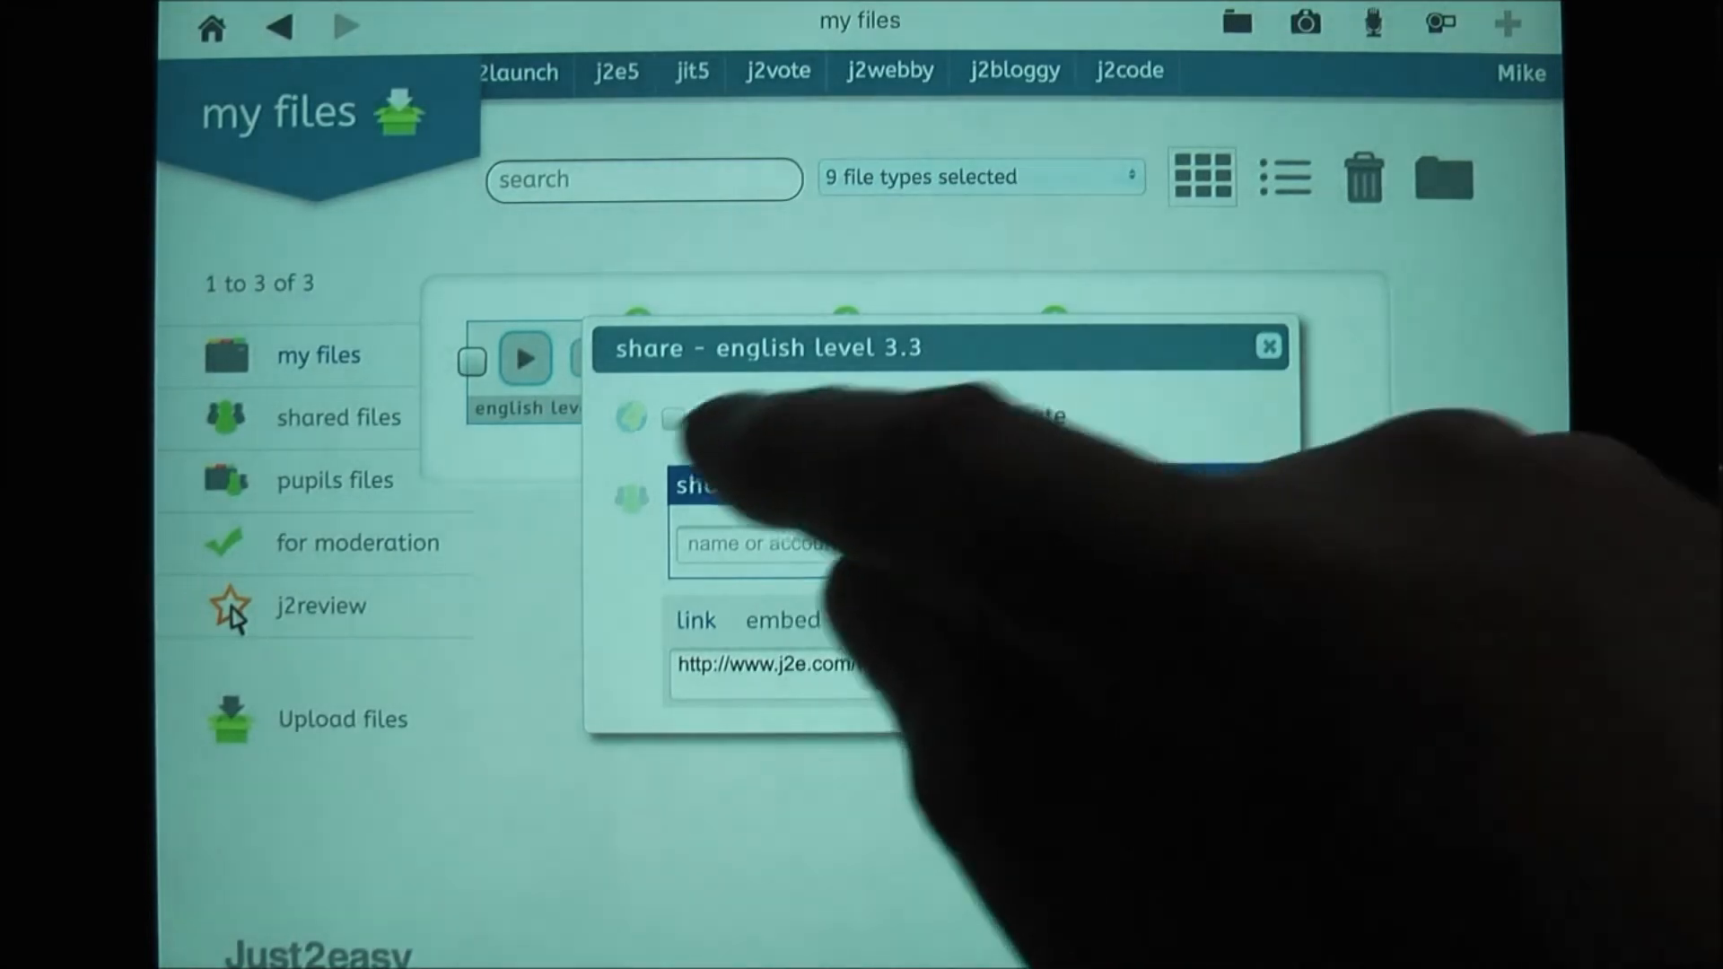
click(971, 417)
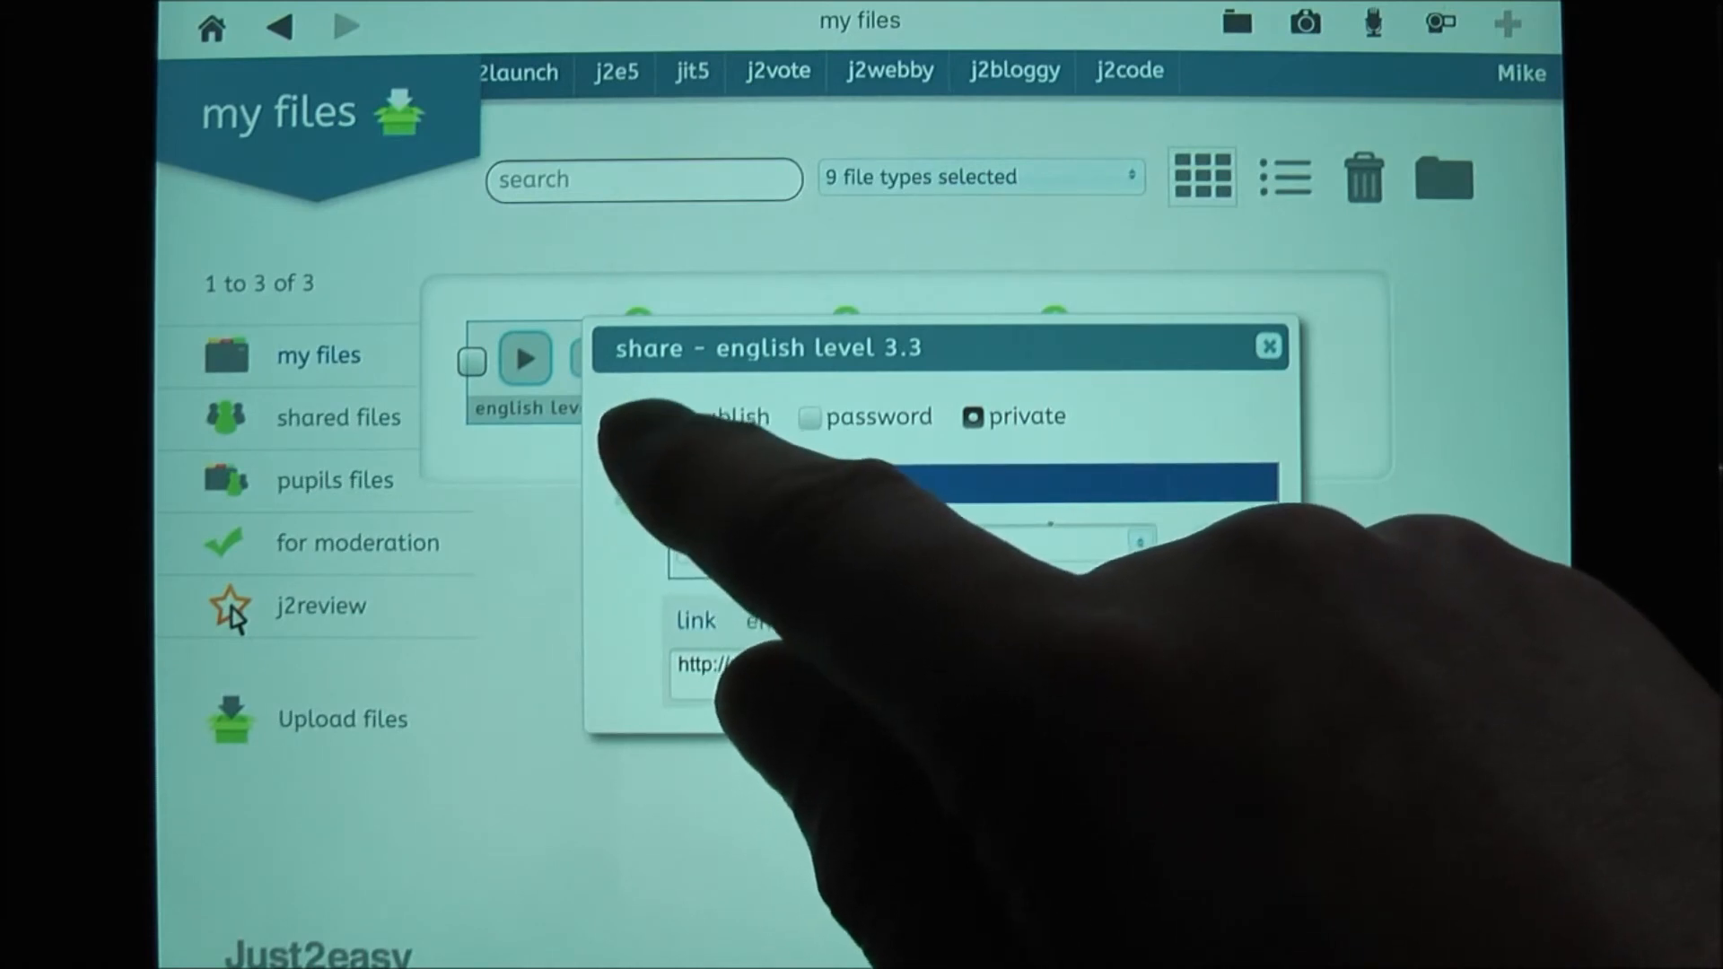
click(673, 416)
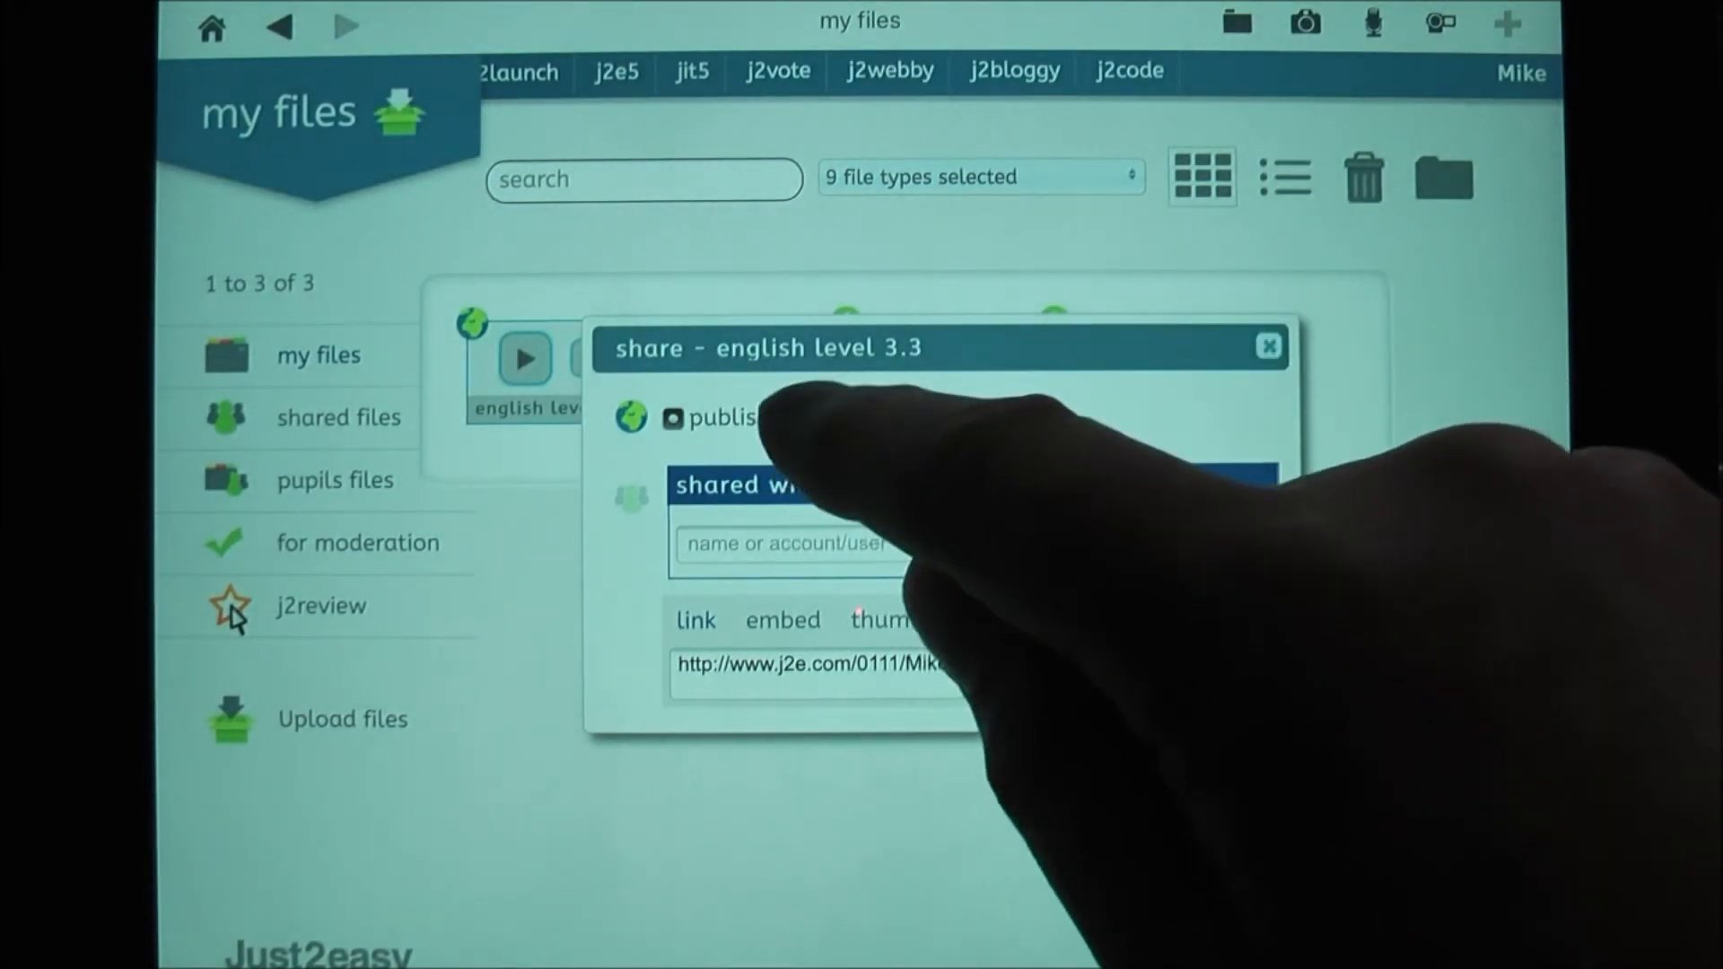
click(810, 418)
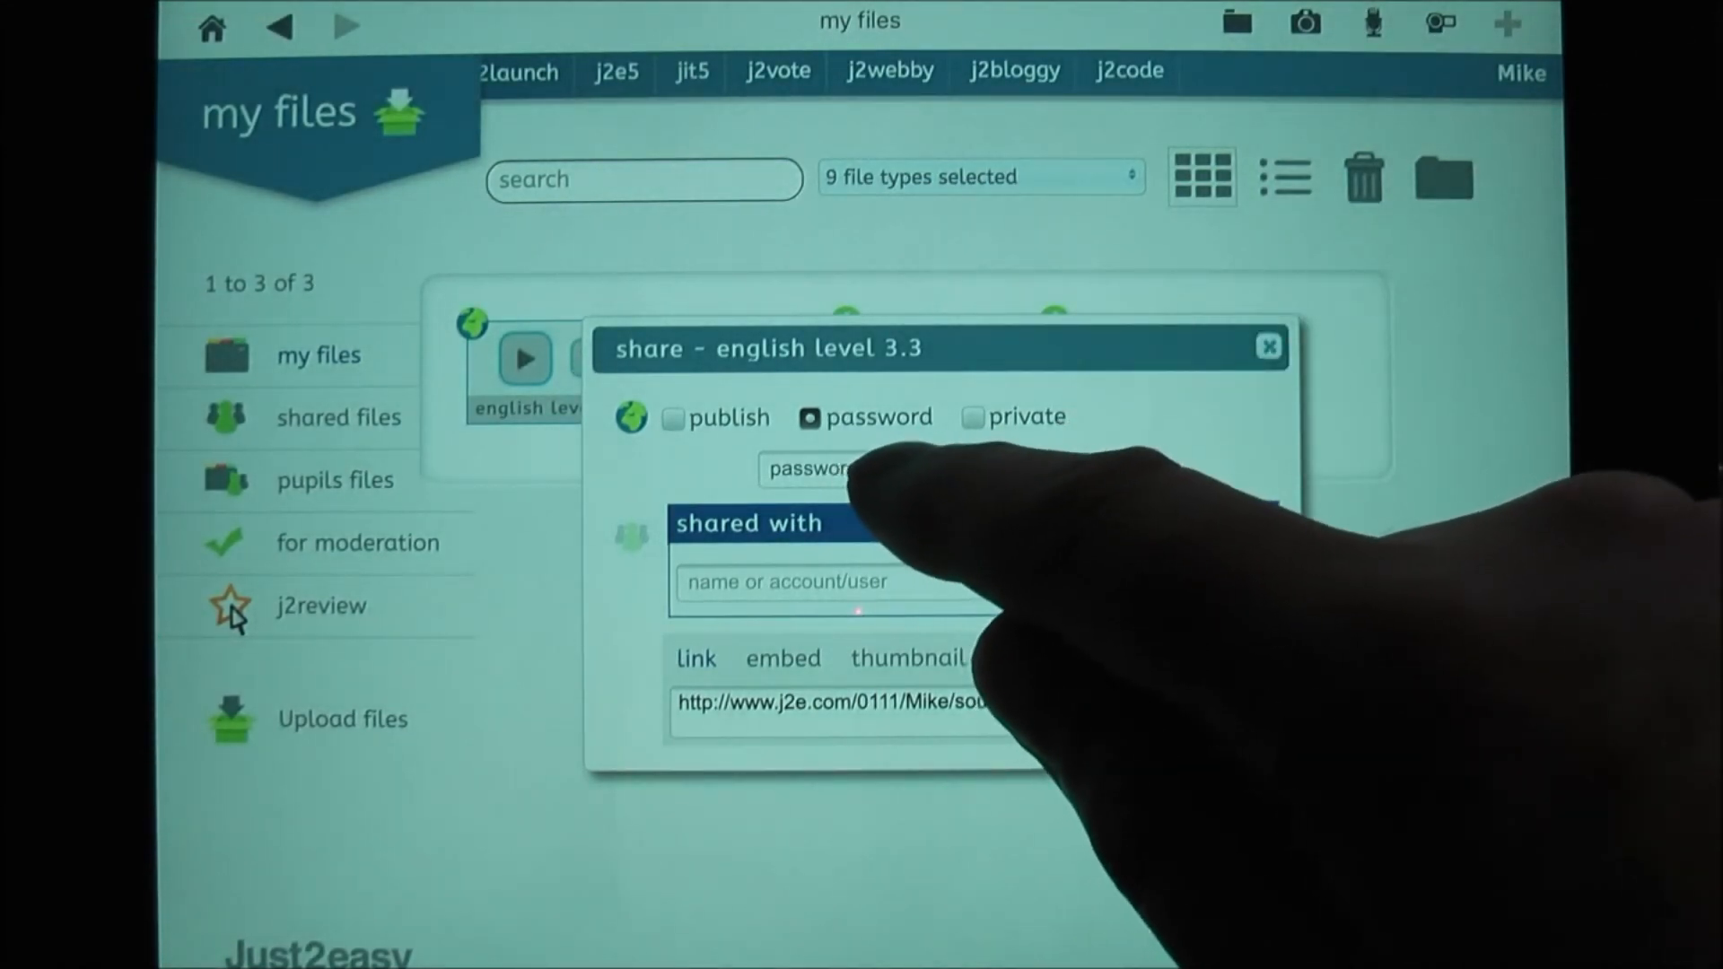
text(password)
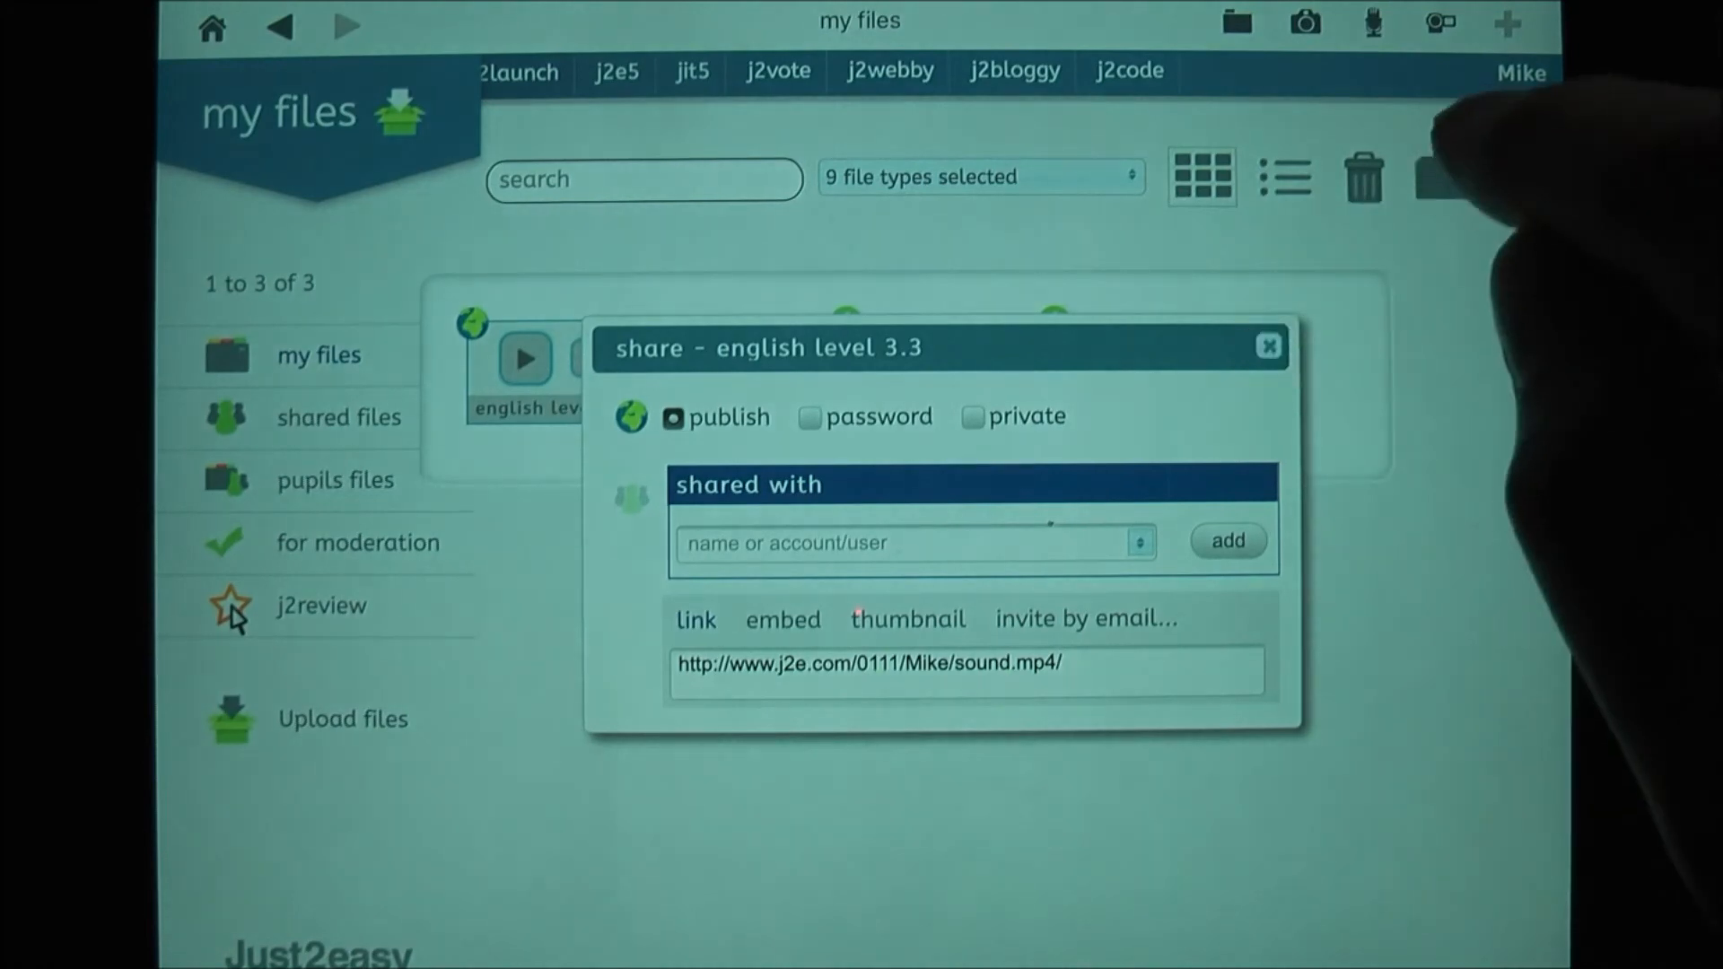
click(1269, 345)
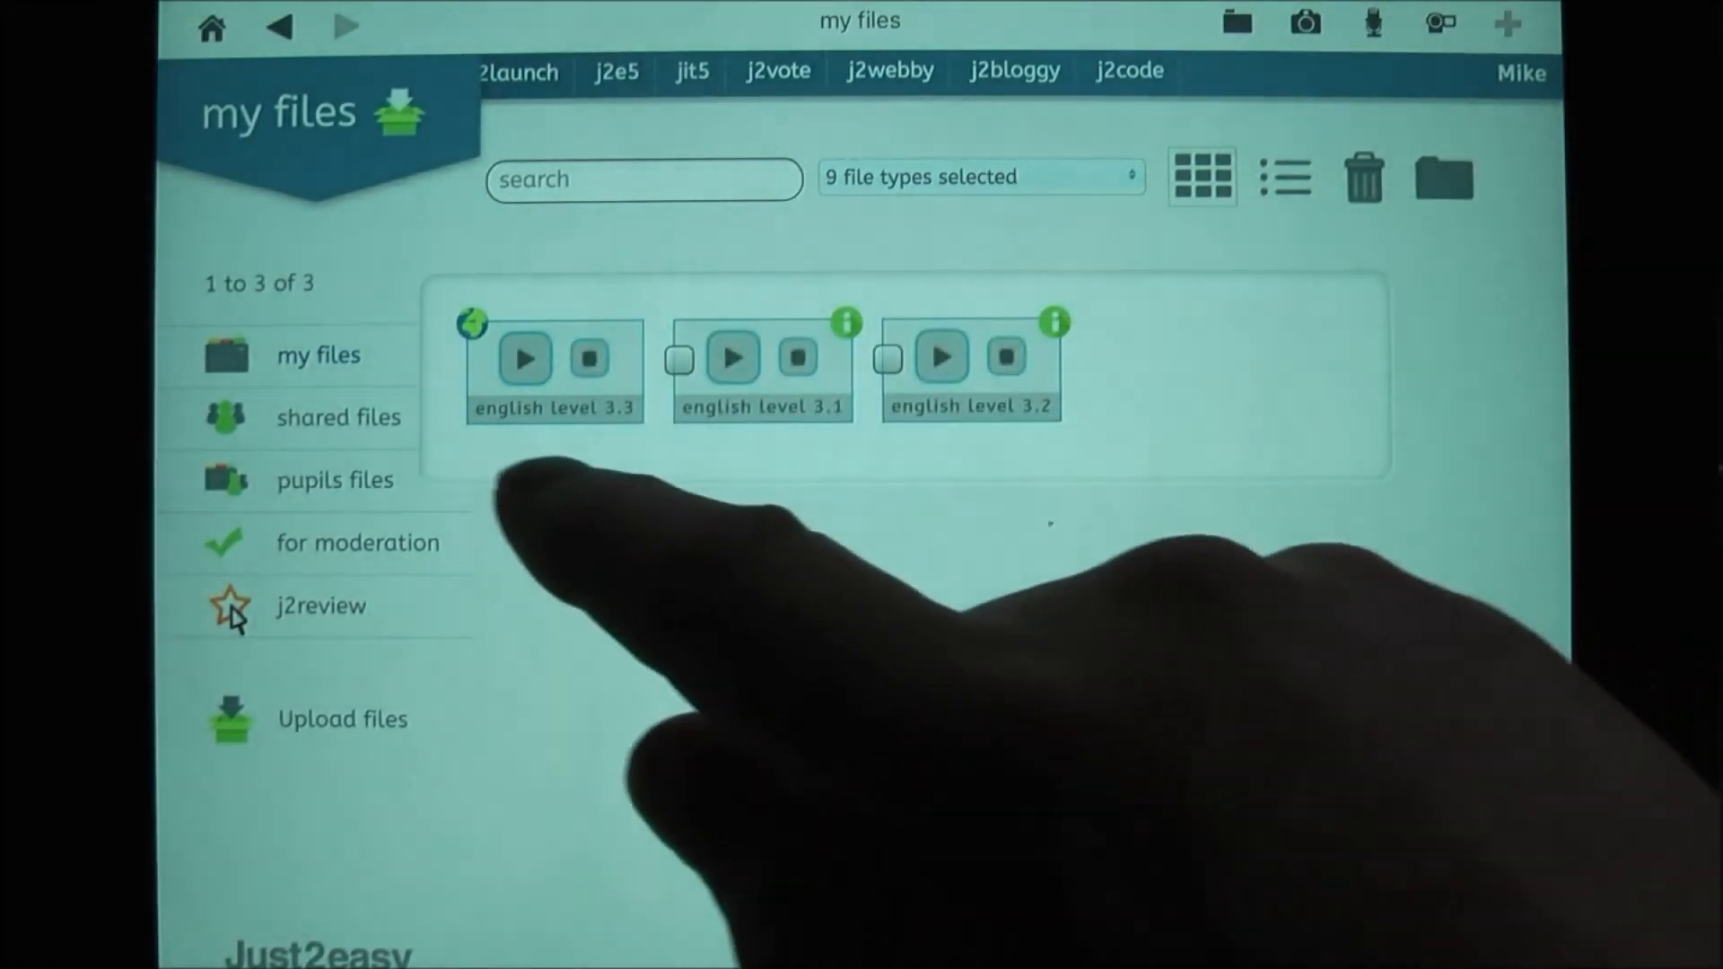